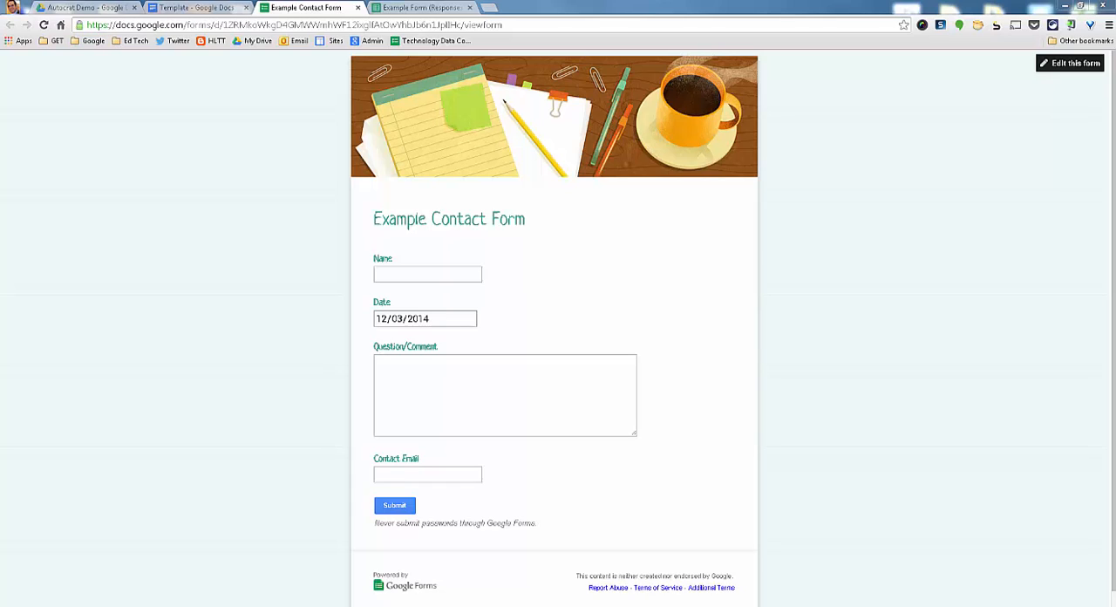
Walk through the live form's Name, Question/Comment and Contact Email fields
{"action": "left_click", "coordinate": [426, 273]}
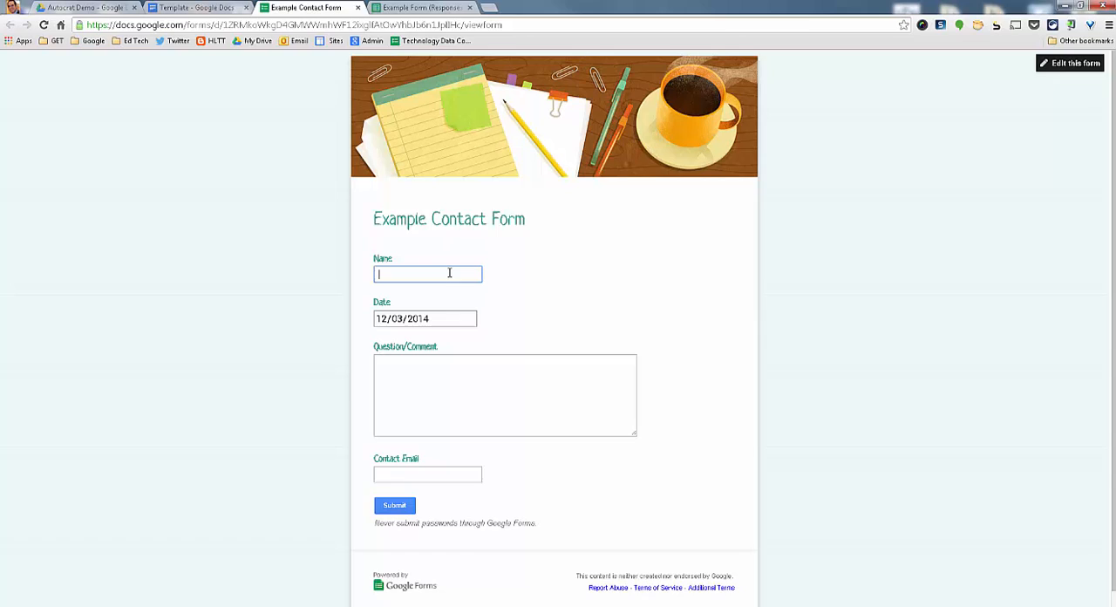
{"action": "mouse_move", "coordinate": [421, 291]}
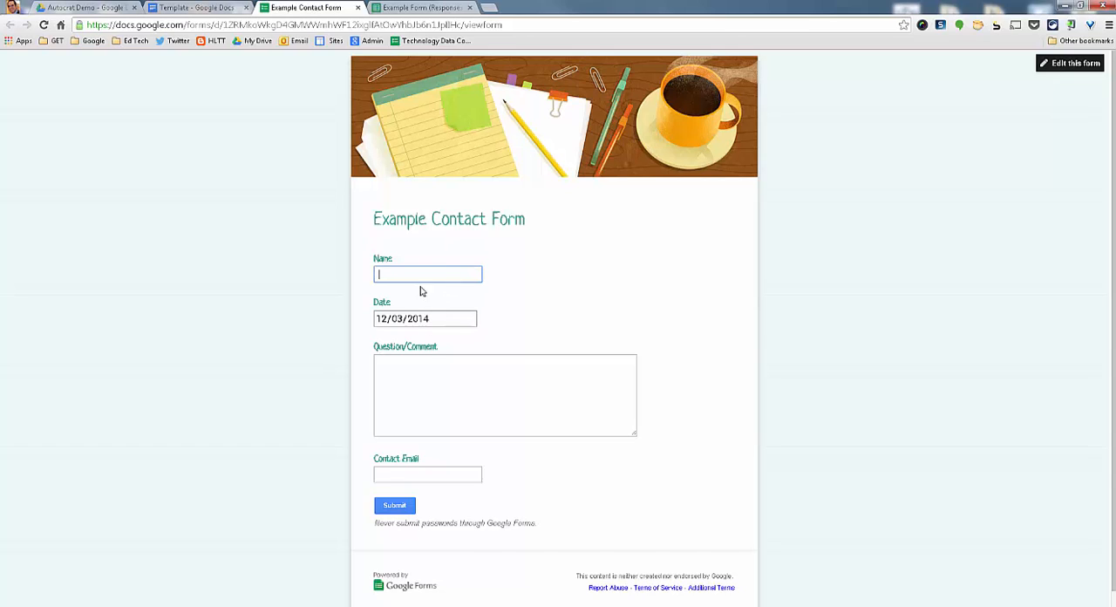
{"action": "left_click", "coordinate": [420, 319]}
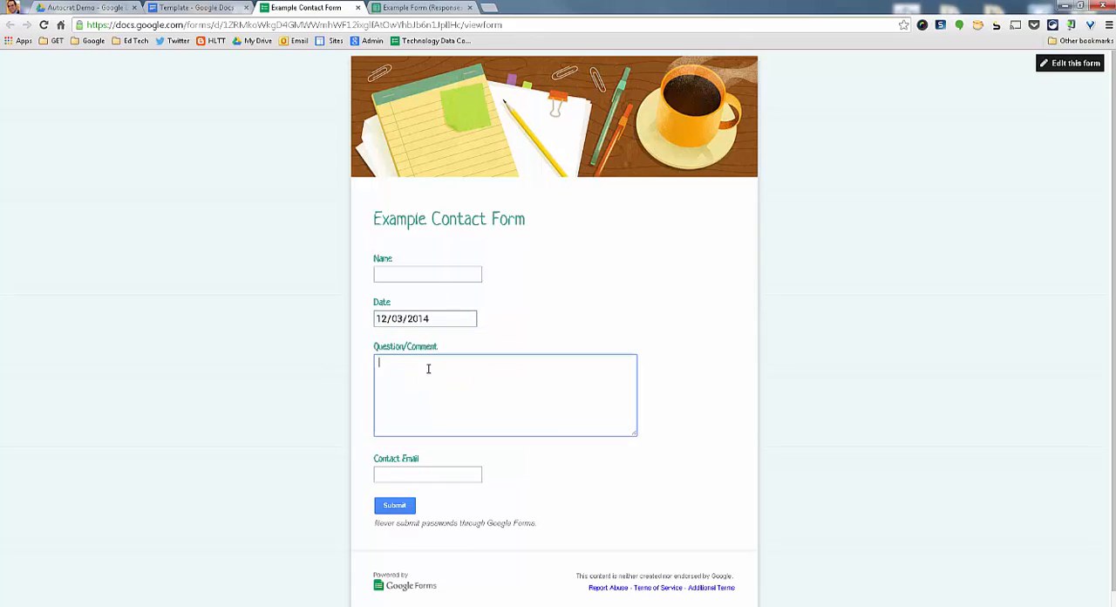
{"action": "left_click", "coordinate": [427, 474]}
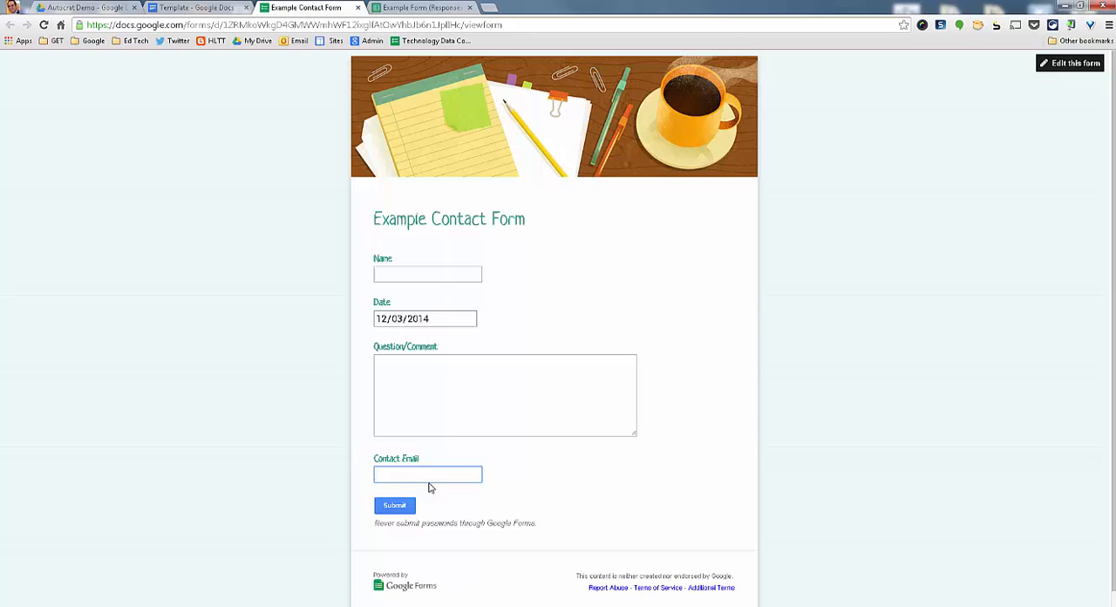
{"action": "mouse_move", "coordinate": [464, 353]}
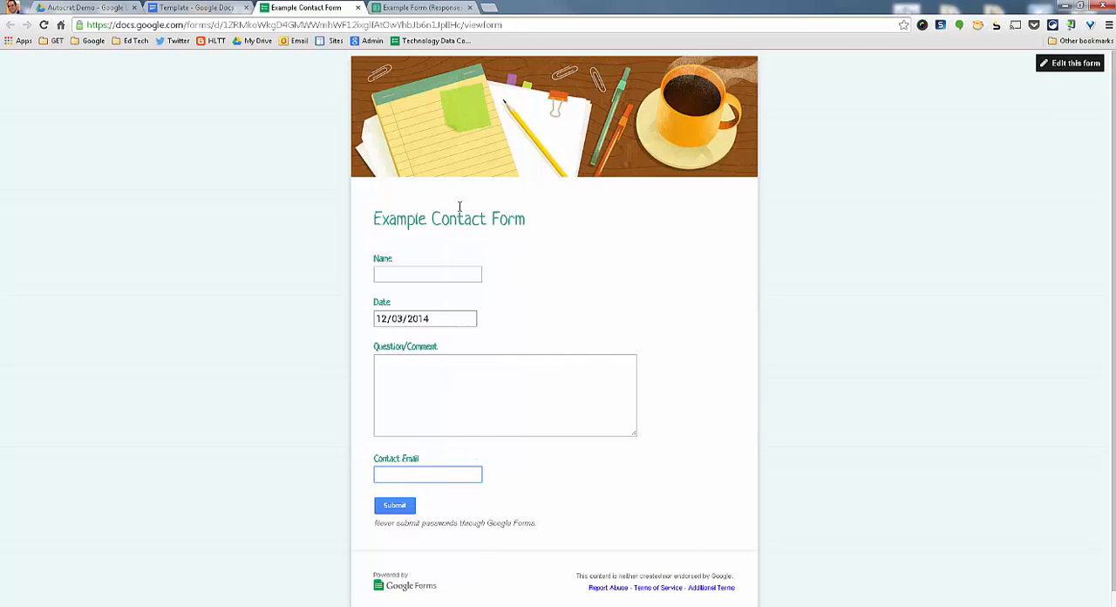
{"action": "mouse_move", "coordinate": [442, 79]}
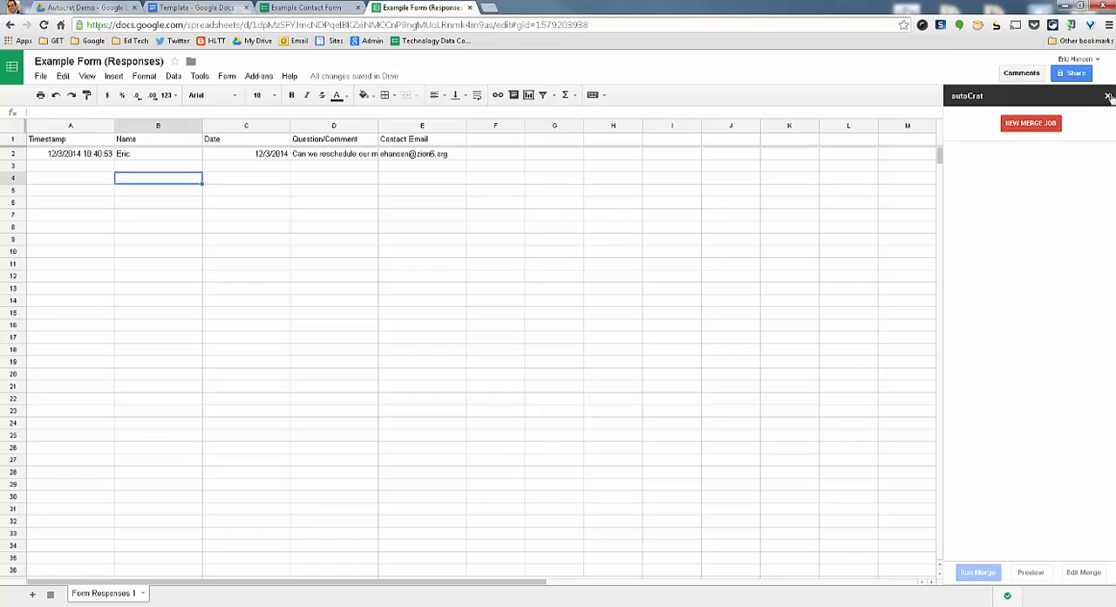
{"action": "left_click", "coordinate": [1107, 95]}
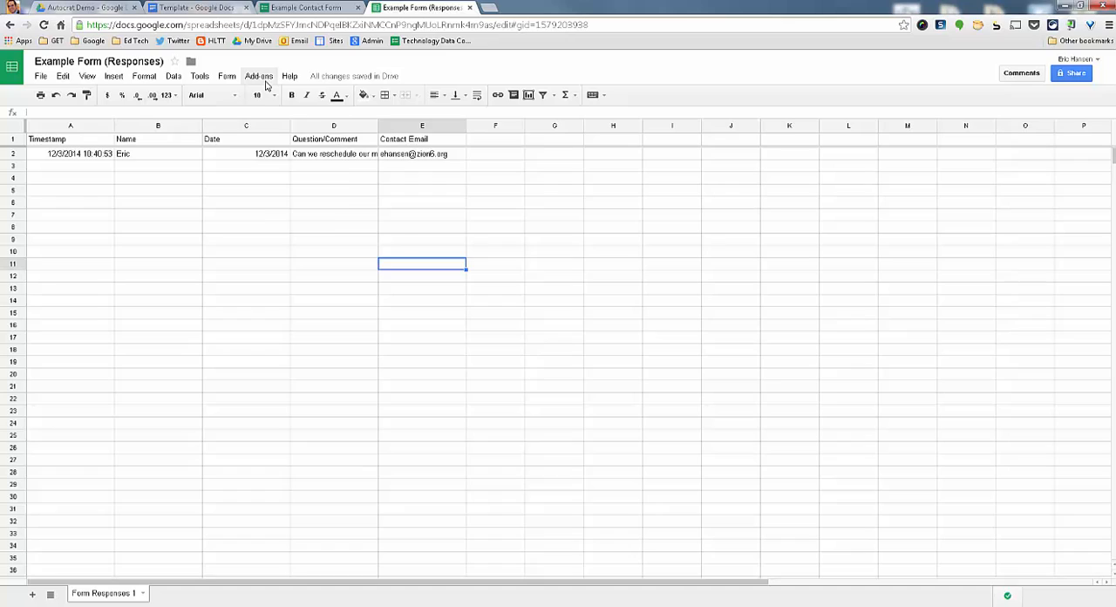
{"action": "left_click", "coordinate": [260, 76]}
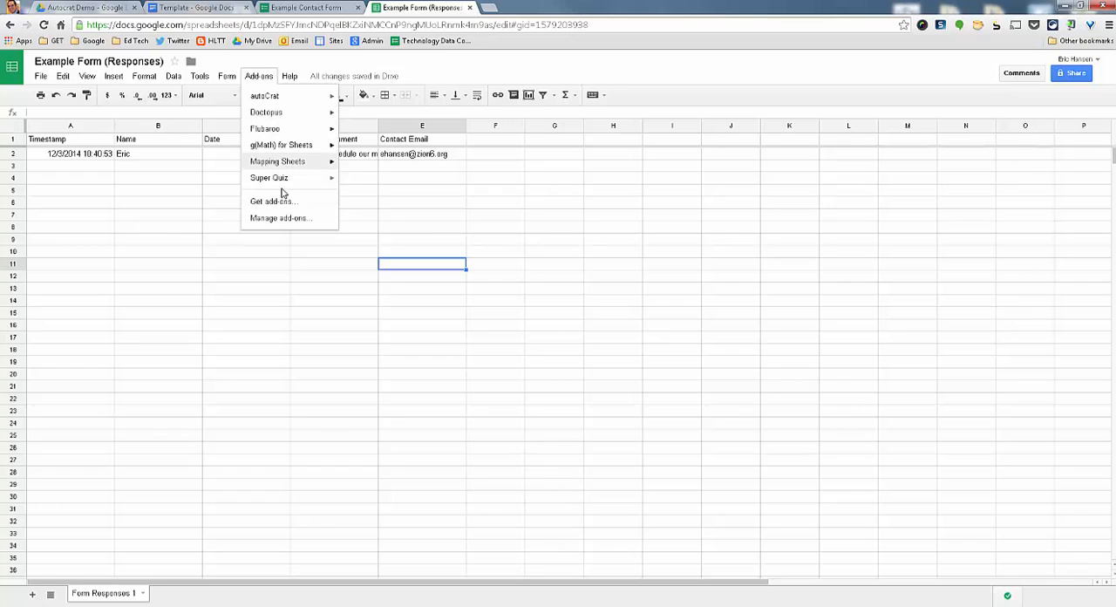
{"action": "mouse_move", "coordinate": [273, 96]}
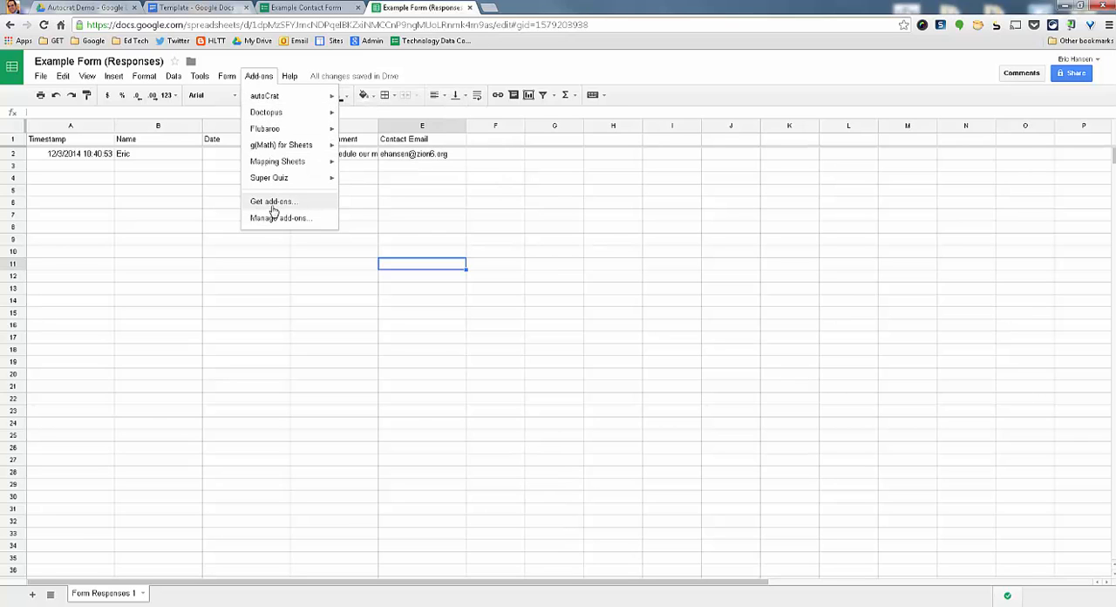
{"action": "left_click", "coordinate": [273, 200]}
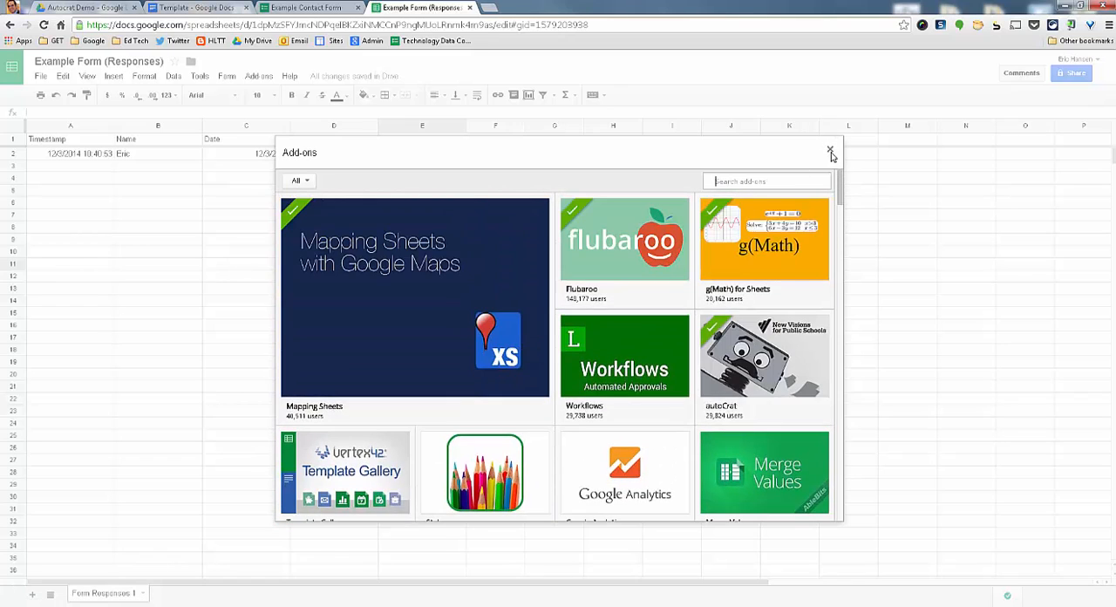
{"action": "left_click", "coordinate": [258, 76]}
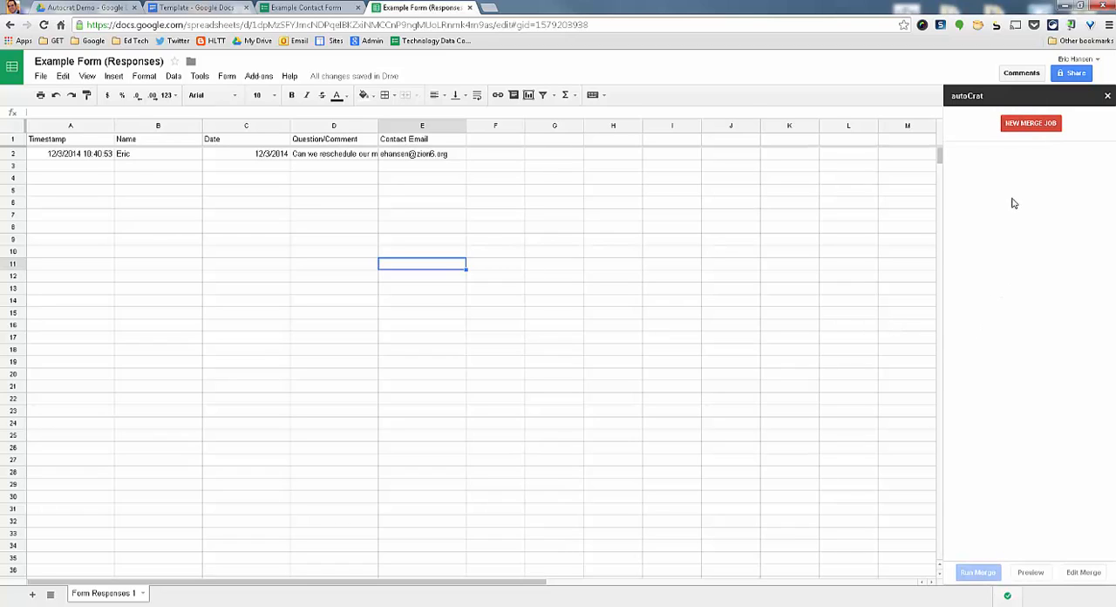
{"action": "mouse_move", "coordinate": [986, 257]}
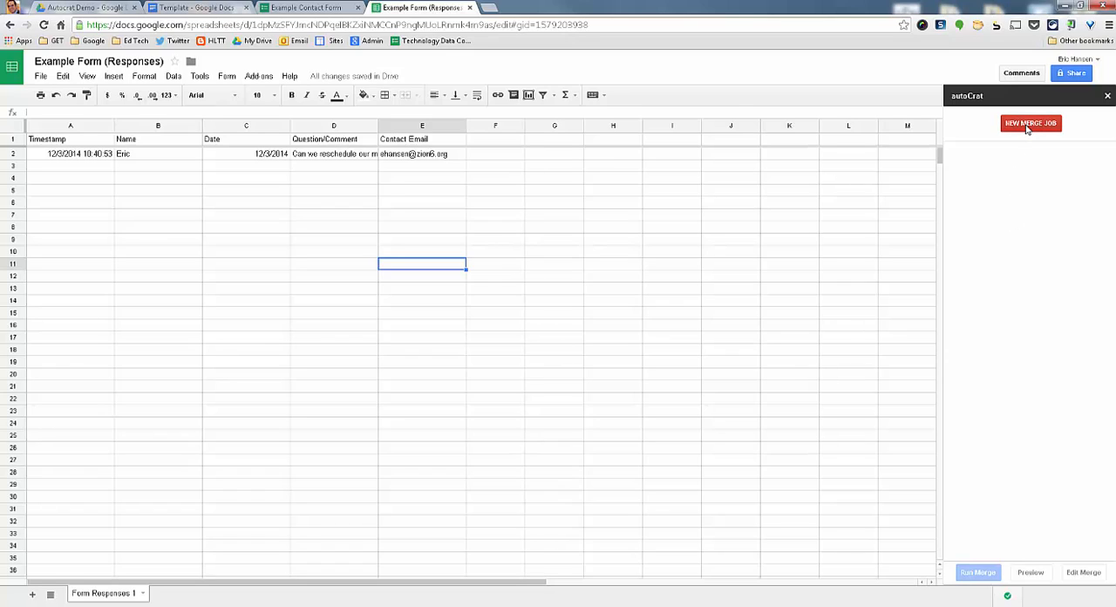
Begin a new autoCrat merge job and bring up the Template doc with its tags
{"action": "left_click", "coordinate": [1029, 123]}
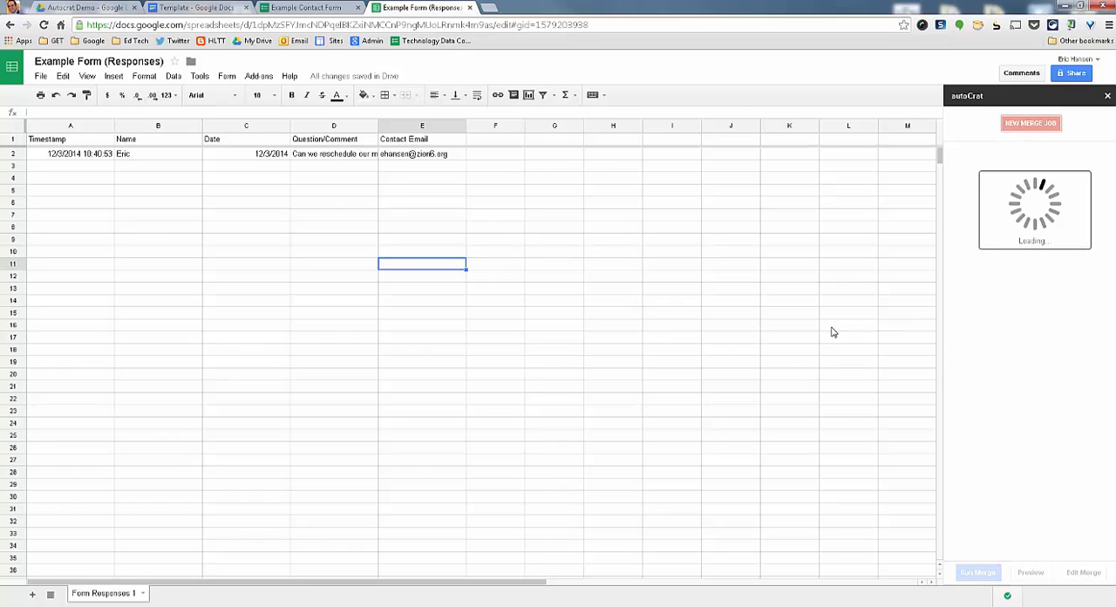
{"action": "left_click", "coordinate": [1029, 122]}
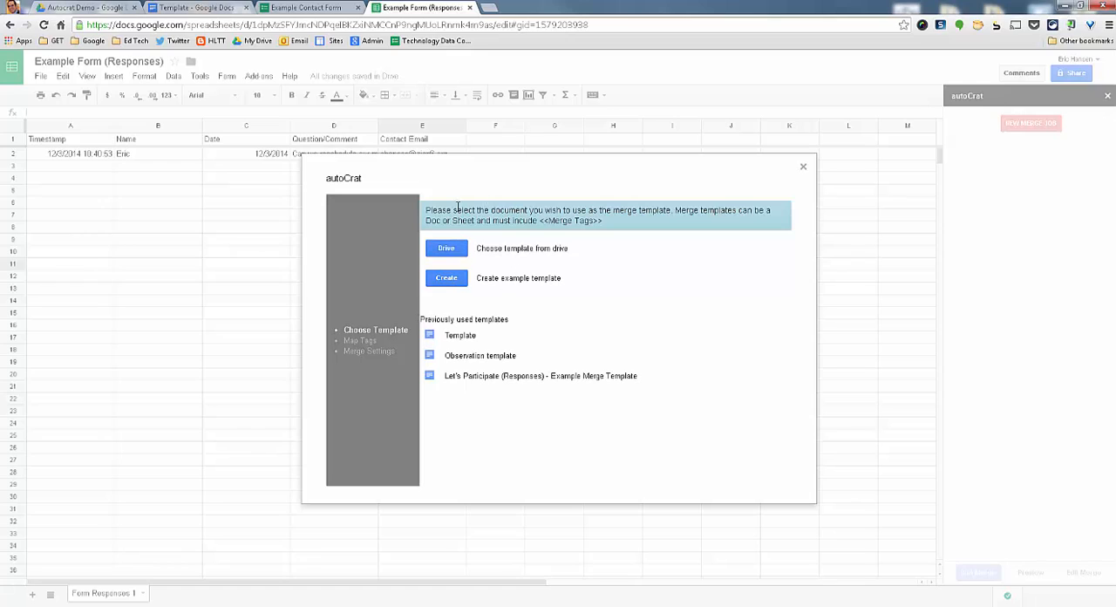
{"action": "mouse_move", "coordinate": [530, 202]}
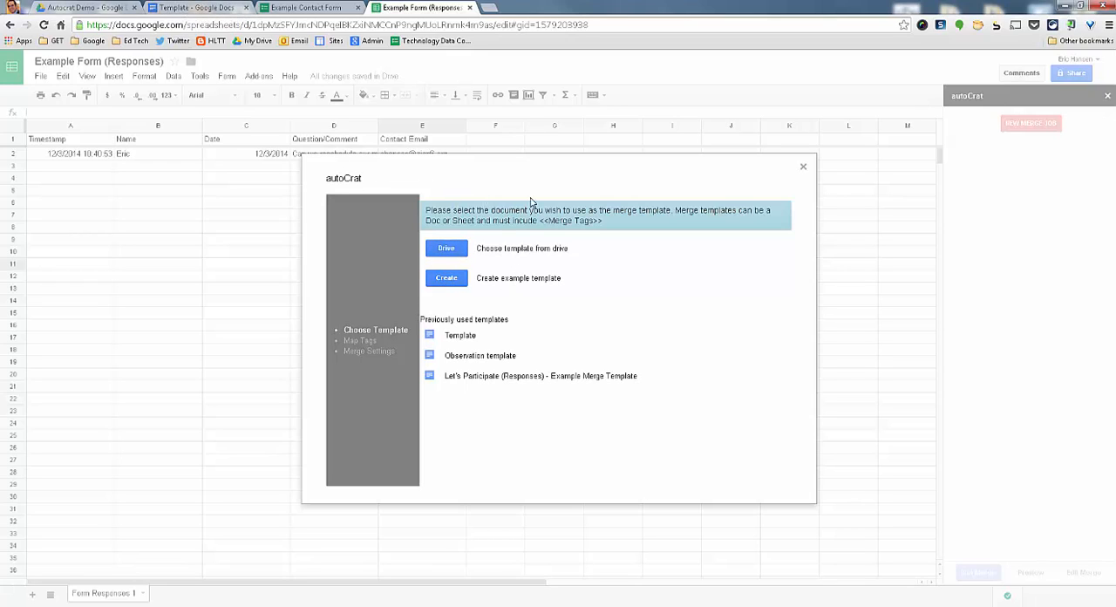
{"action": "left_click", "coordinate": [461, 335]}
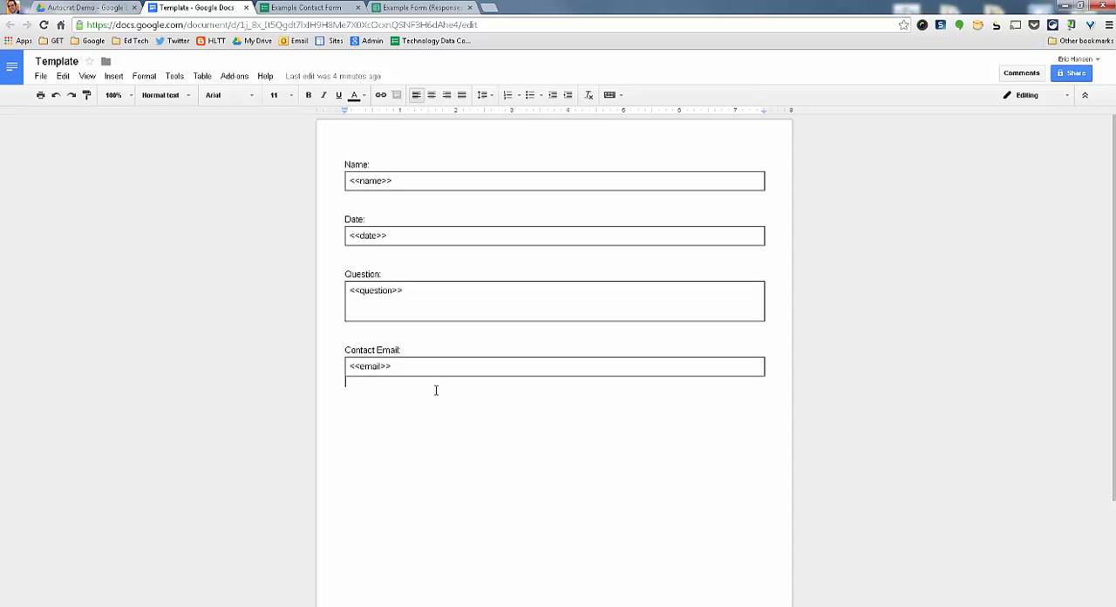
{"action": "mouse_move", "coordinate": [401, 185]}
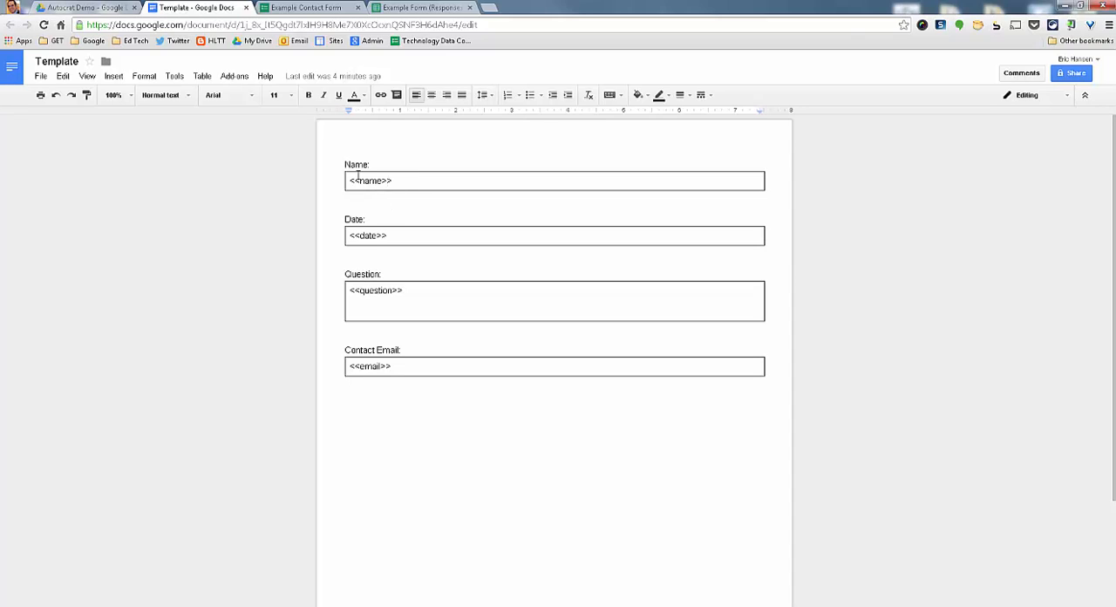
Review the Template doc's <<name>> and <<date>> merge tags, then return to the form
{"action": "left_click", "coordinate": [406, 293]}
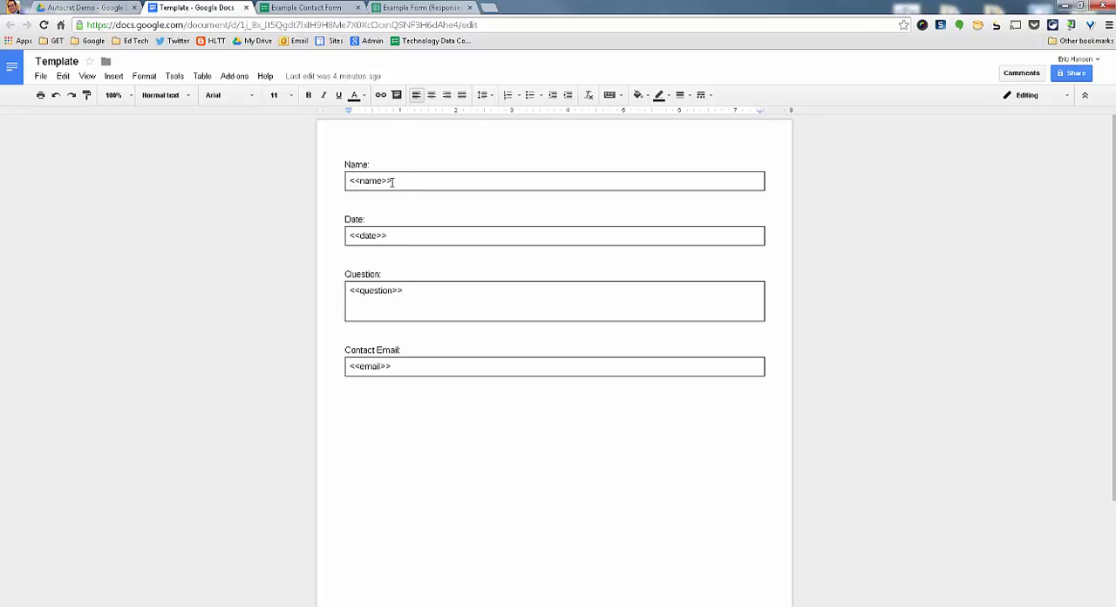
{"action": "left_click", "coordinate": [347, 181]}
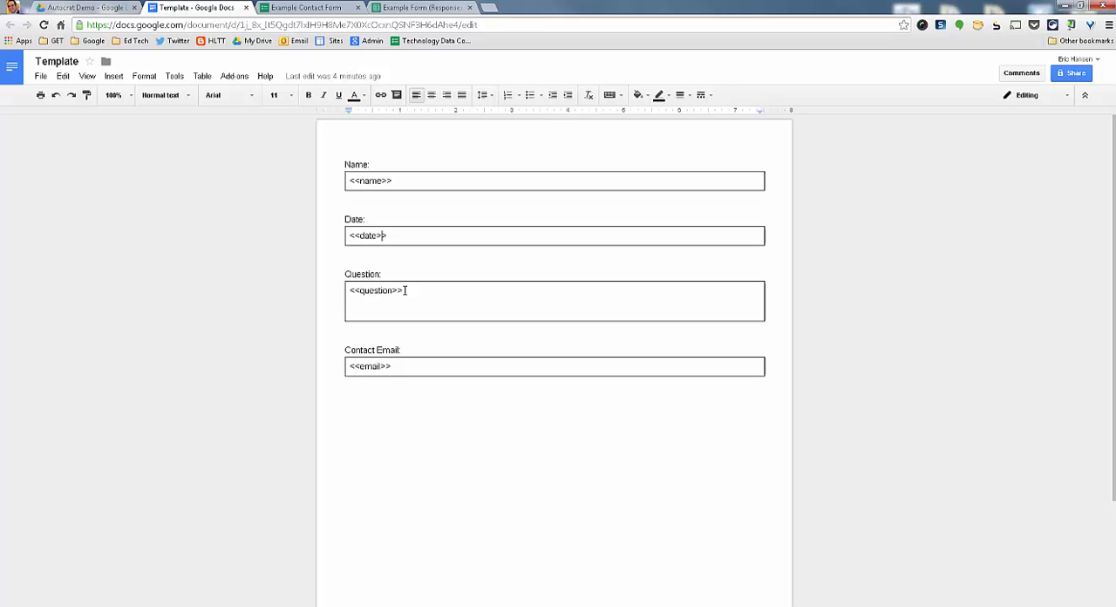
{"action": "left_click", "coordinate": [305, 12]}
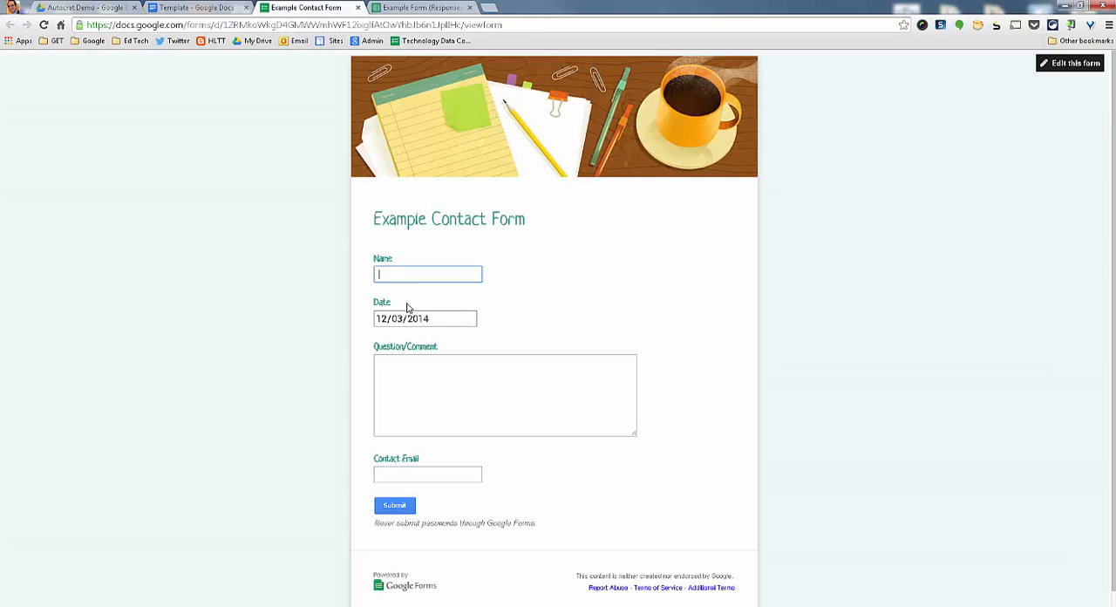
Compare the form's Contact Email field, then go back to the responses spreadsheet
{"action": "left_click", "coordinate": [426, 473]}
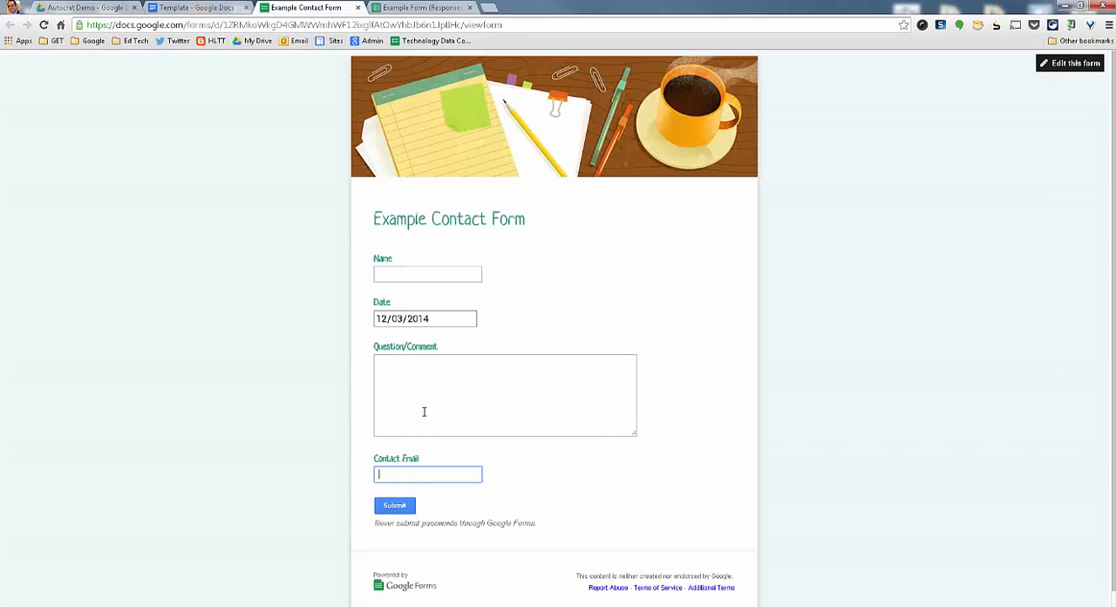
{"action": "left_click", "coordinate": [196, 9]}
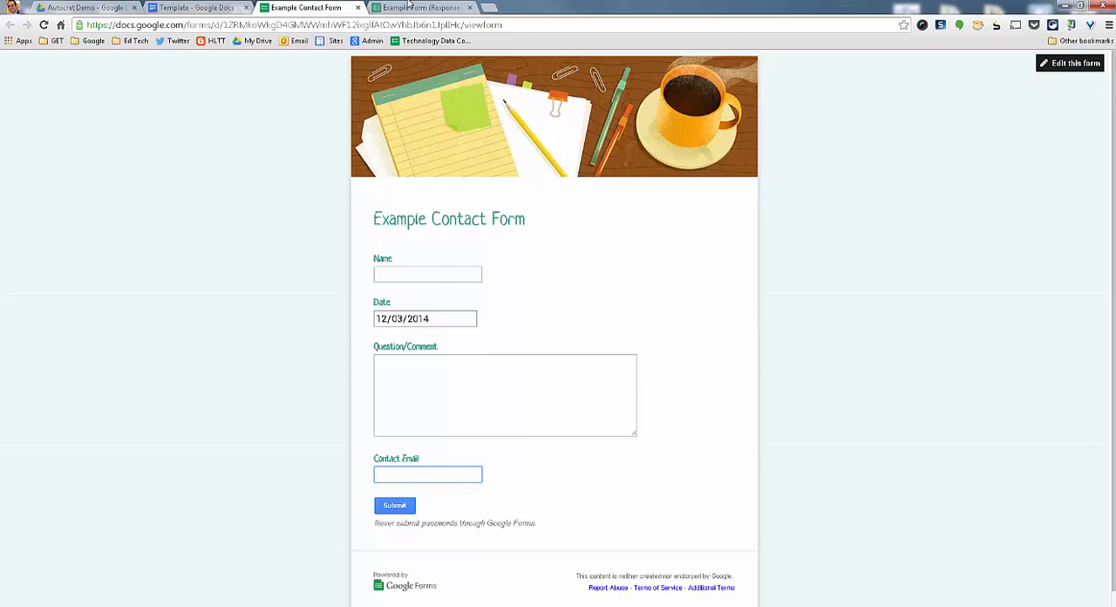
{"action": "left_click", "coordinate": [442, 9]}
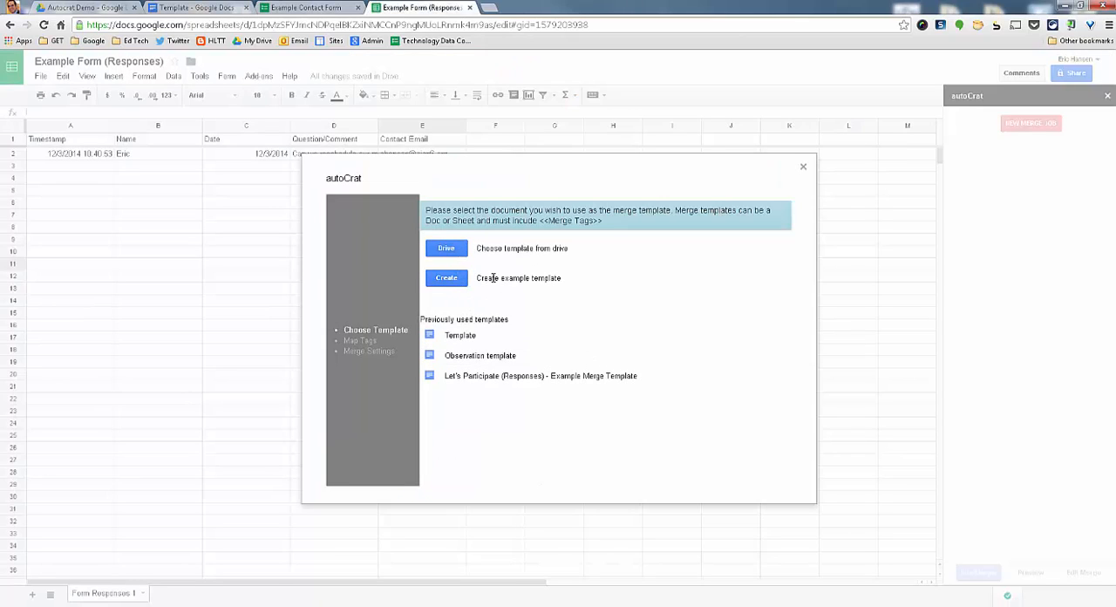
Pick the Template doc as the merge template and name the merge job 'Testing'
{"action": "left_click", "coordinate": [445, 247]}
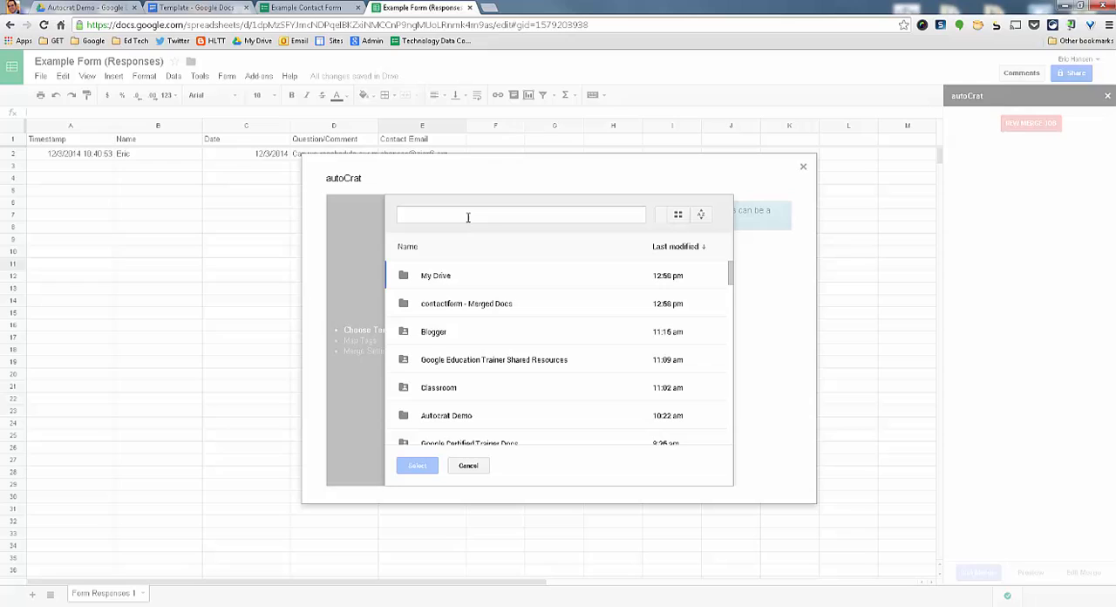
{"action": "type", "text": "template"}
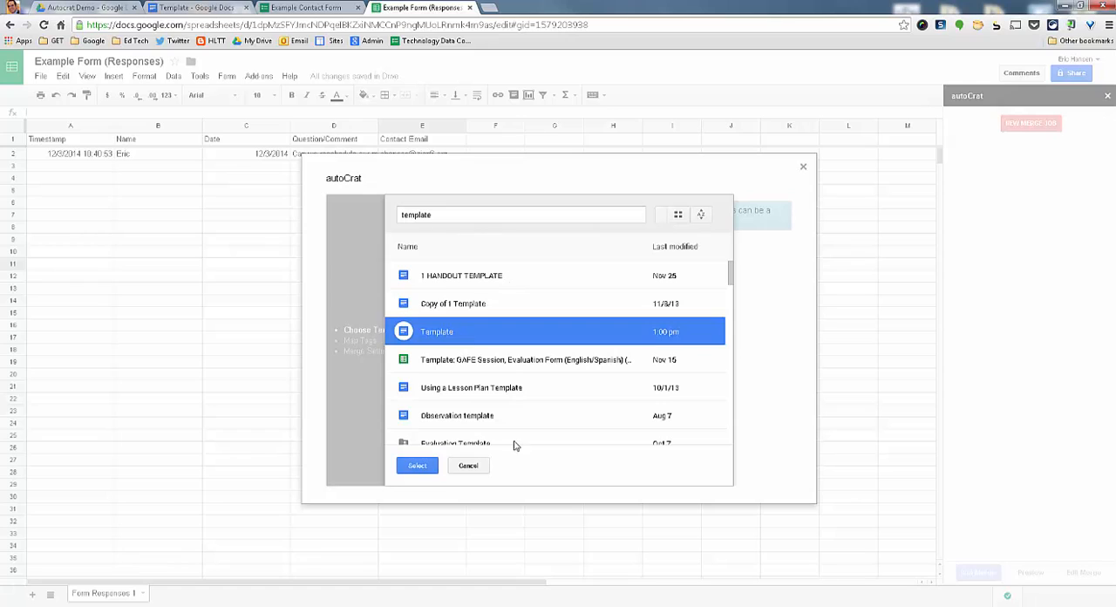
{"action": "left_click", "coordinate": [417, 464]}
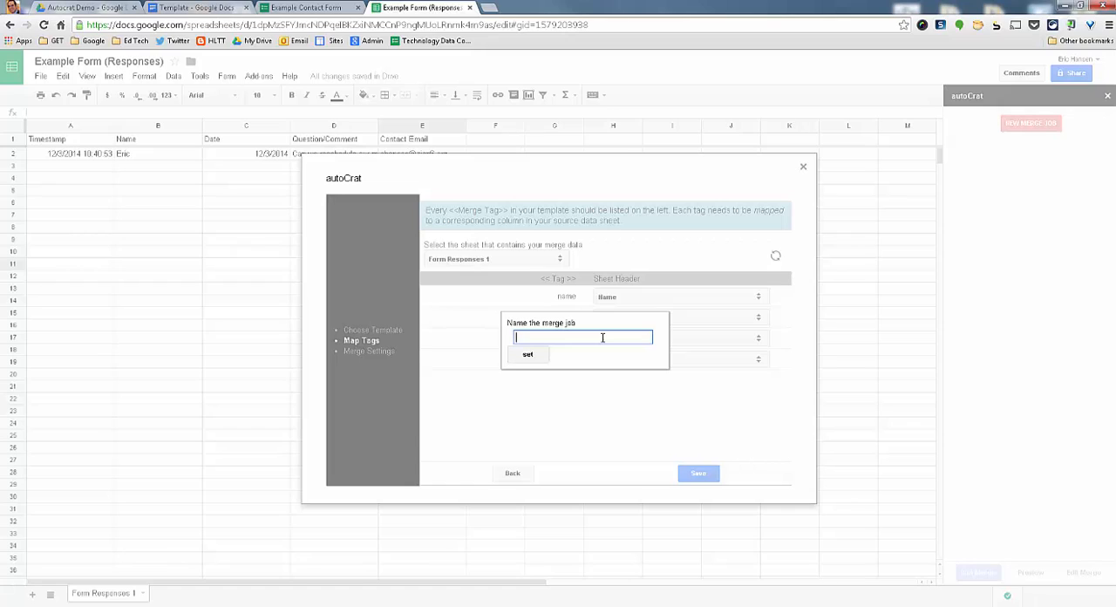
{"action": "type", "text": "Testingout Autocrat"}
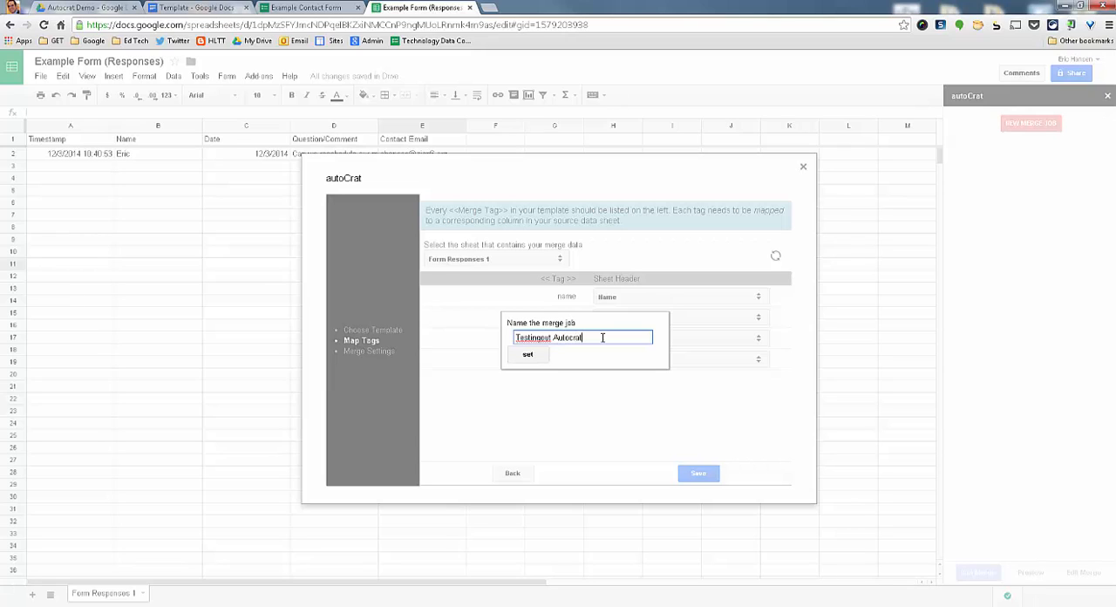
{"action": "left_click", "coordinate": [528, 354]}
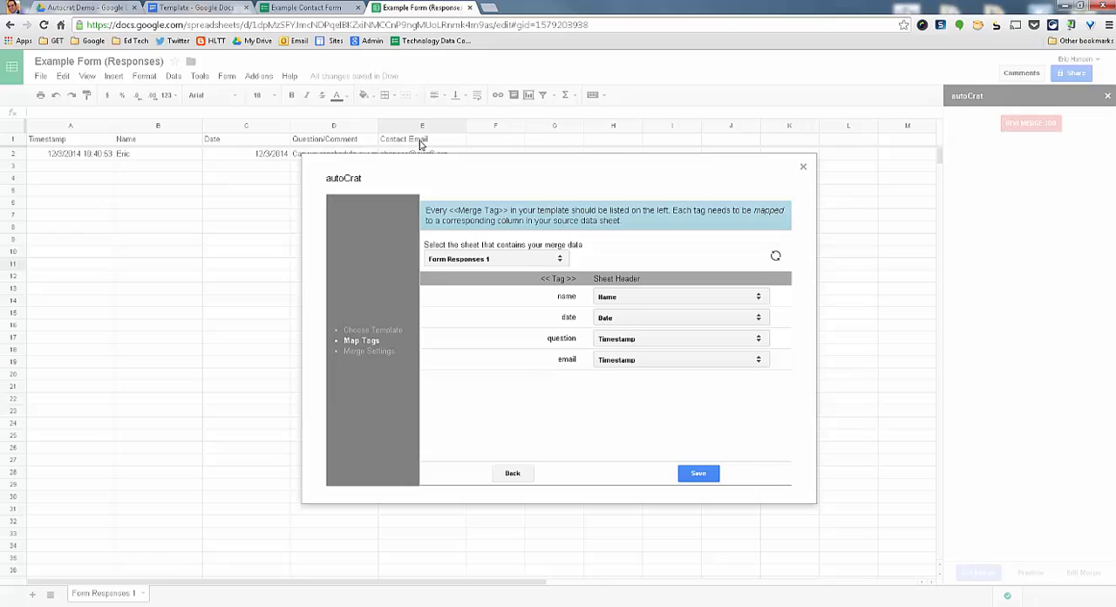
Map the name, question and email tags to Name, Question/Comment and Contact Email, then save
{"action": "left_click", "coordinate": [678, 296]}
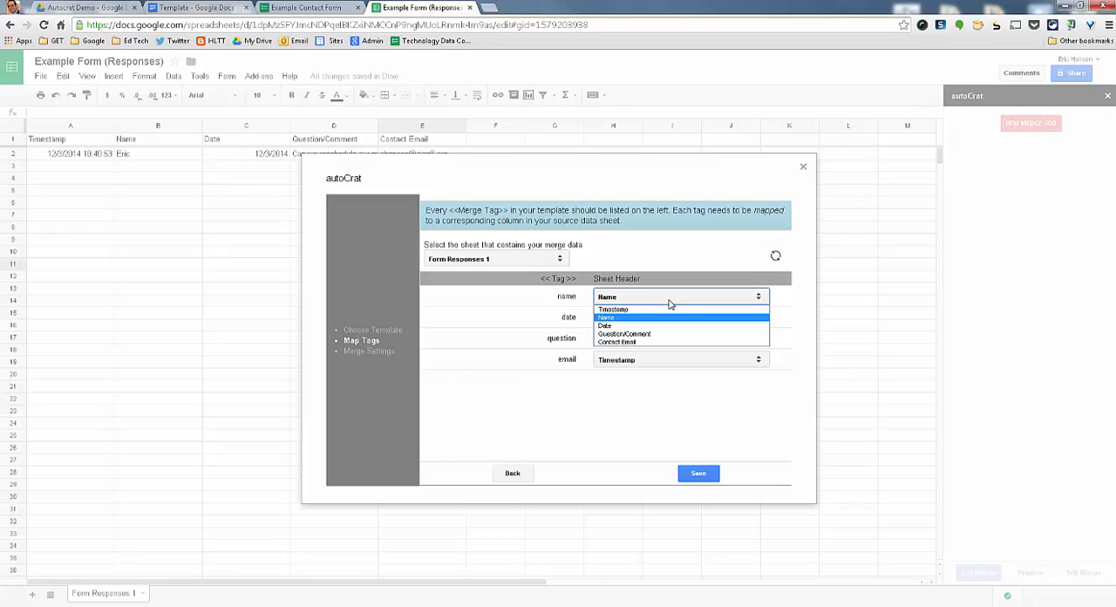
{"action": "left_click", "coordinate": [680, 339]}
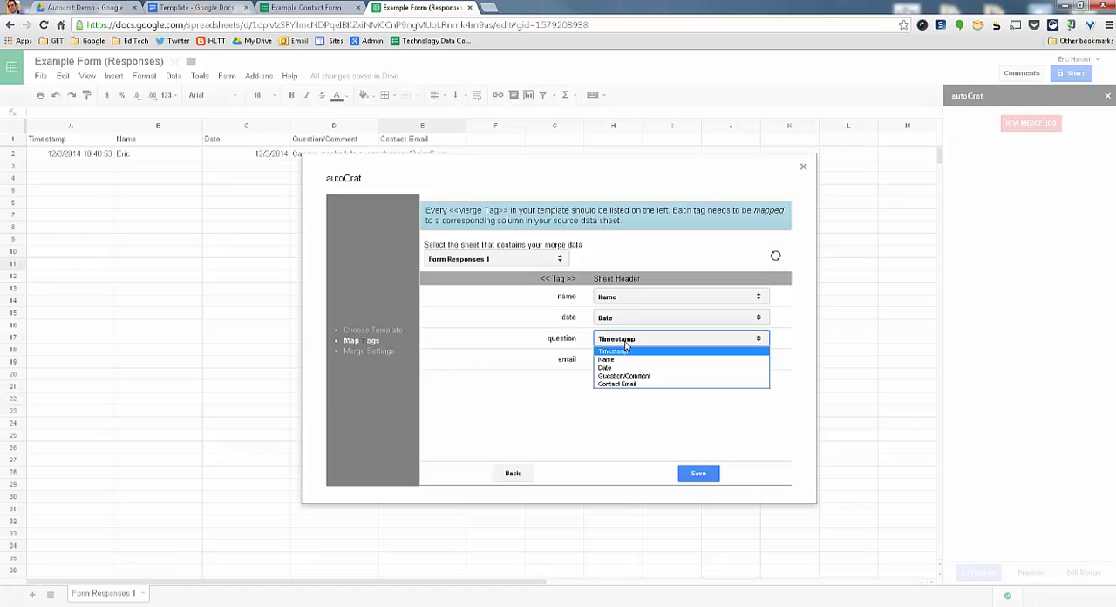
{"action": "left_click", "coordinate": [624, 375]}
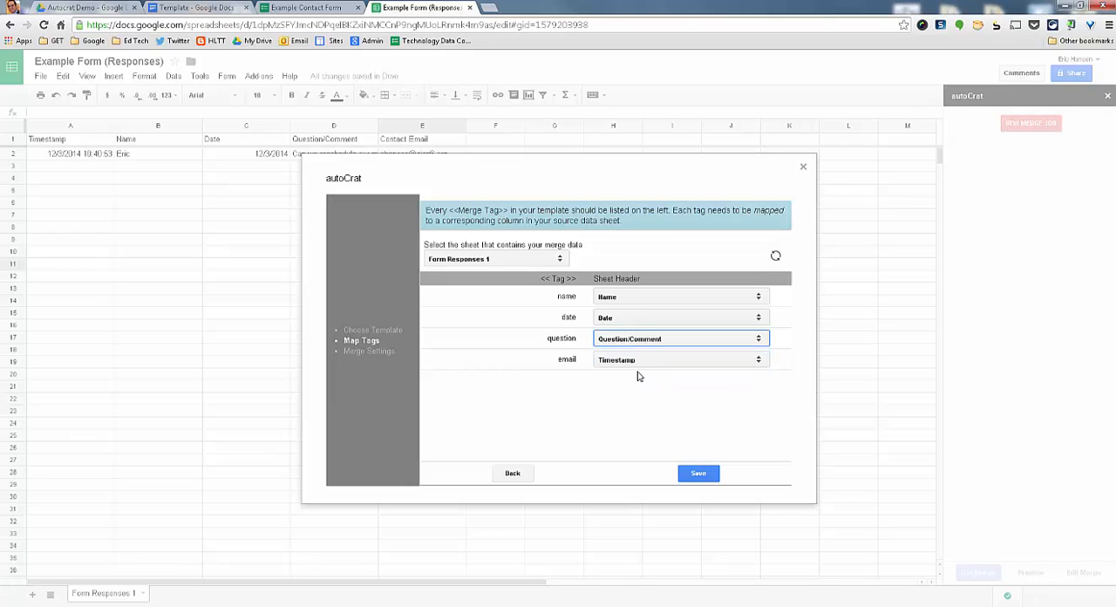
{"action": "left_click", "coordinate": [680, 359]}
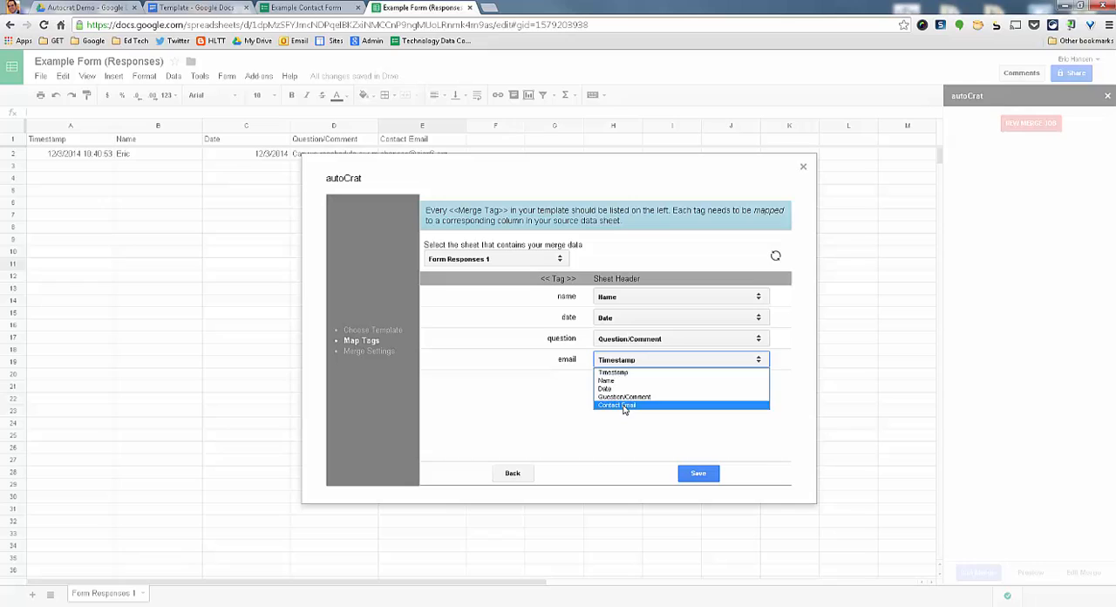
{"action": "left_click", "coordinate": [616, 406]}
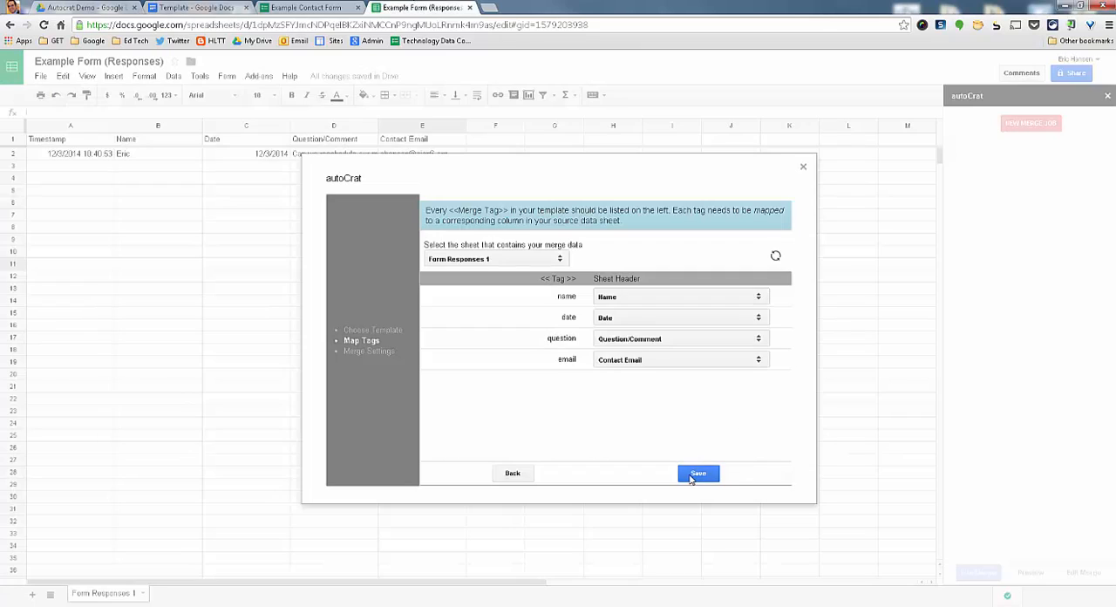
{"action": "left_click", "coordinate": [698, 473]}
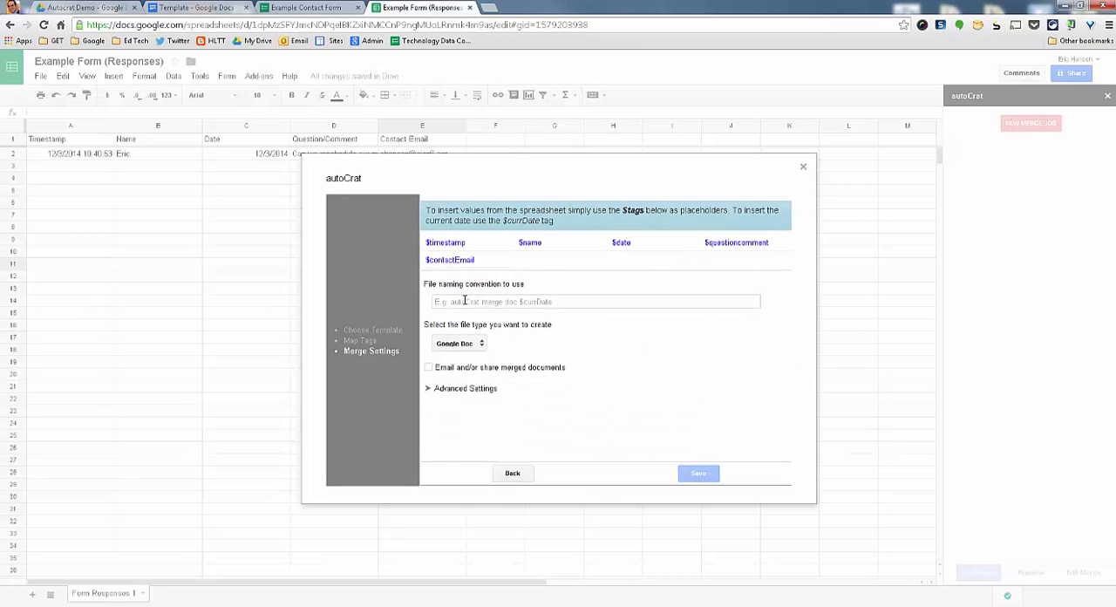
Name merged files by $name, keep Google Doc output, and enable emailing merged documents
{"action": "left_click", "coordinate": [593, 301]}
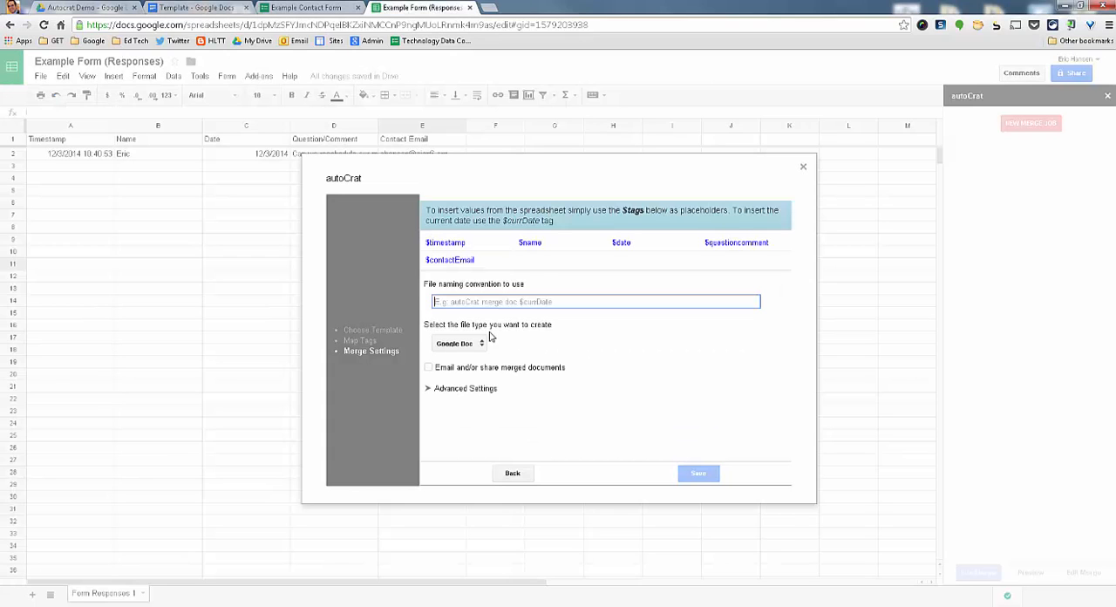
{"action": "left_click", "coordinate": [594, 302]}
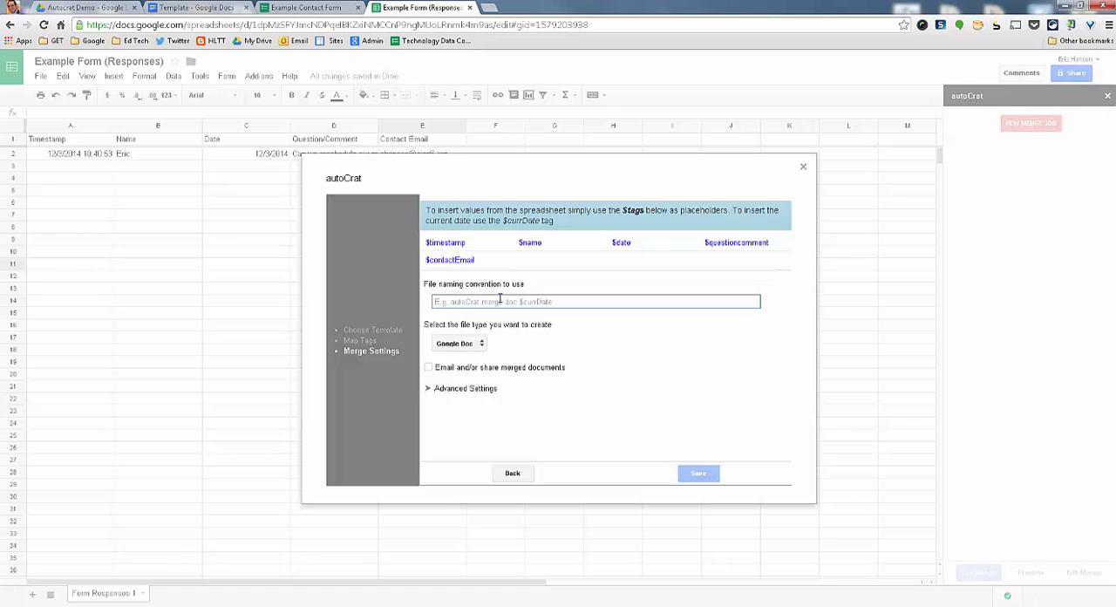
{"action": "mouse_move", "coordinate": [545, 248]}
{"action": "type", "text": "$name"}
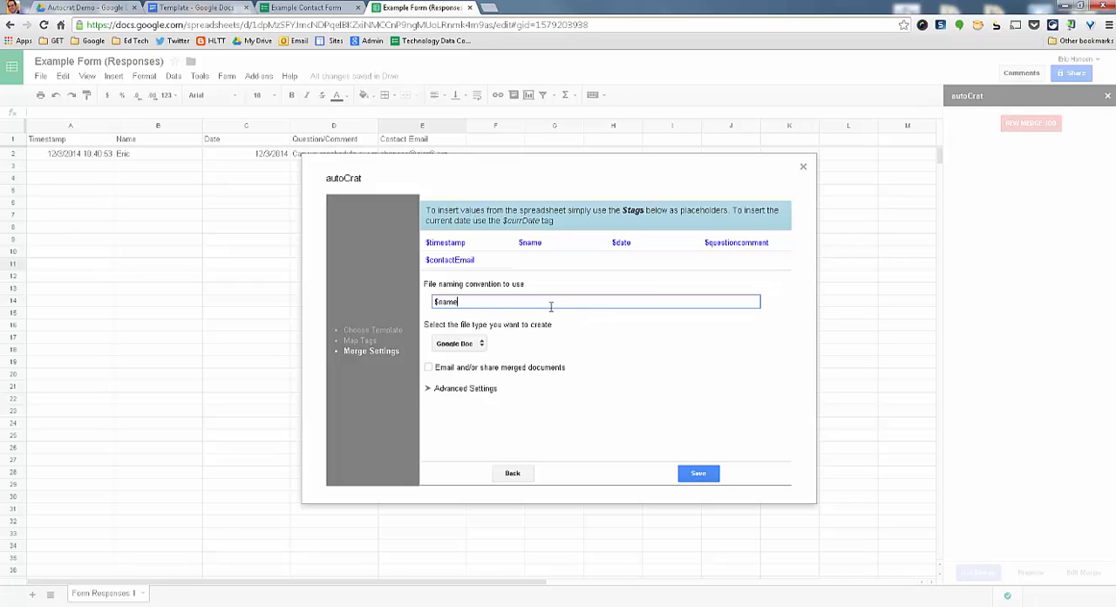
{"action": "mouse_move", "coordinate": [517, 300]}
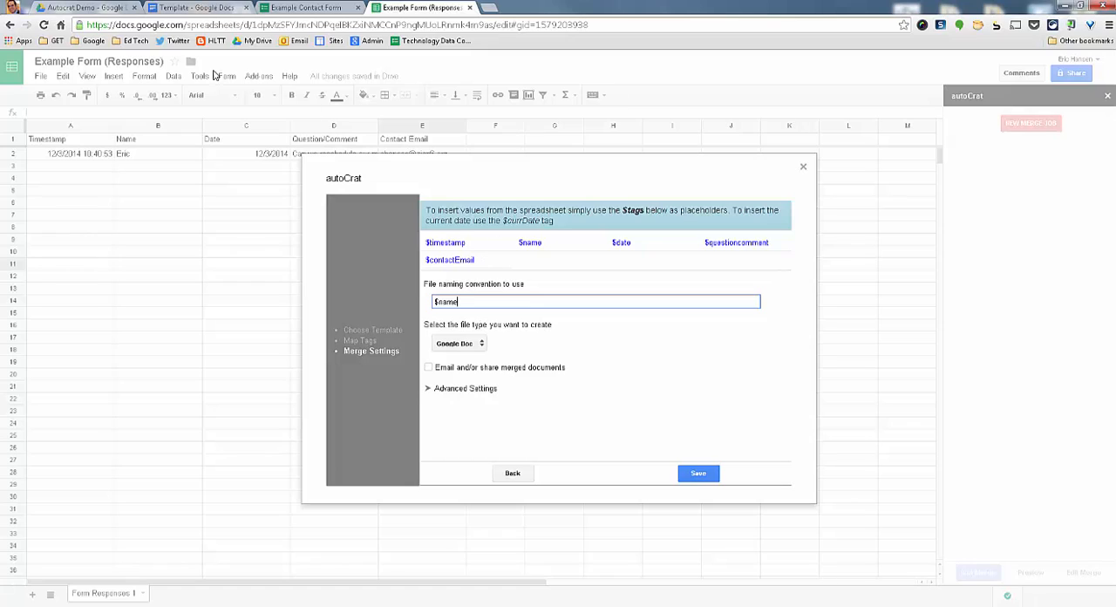
{"action": "mouse_move", "coordinate": [556, 371]}
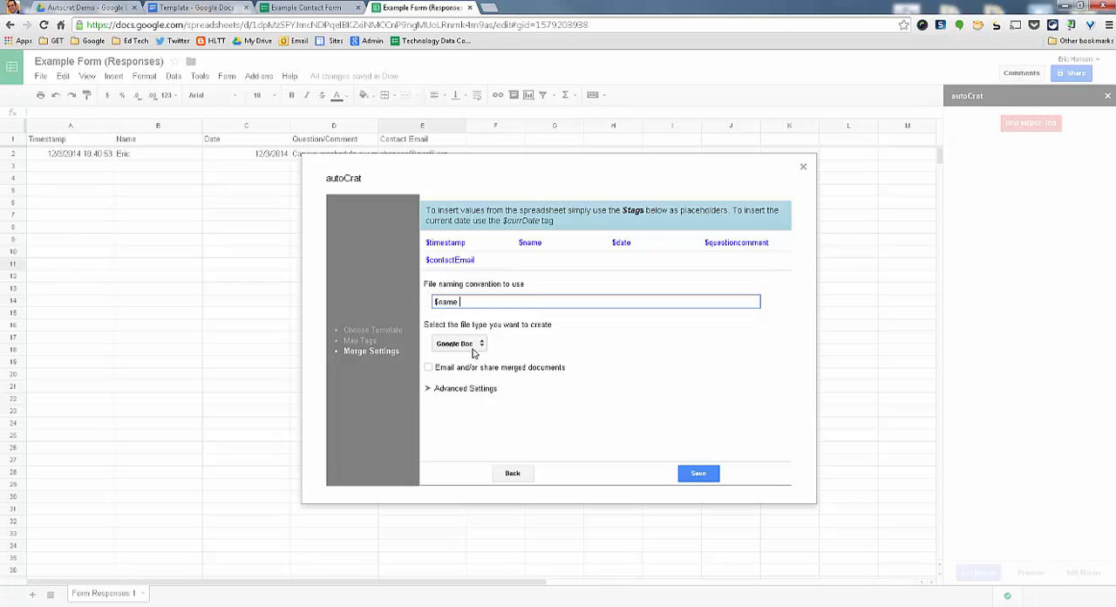
{"action": "left_click", "coordinate": [458, 343]}
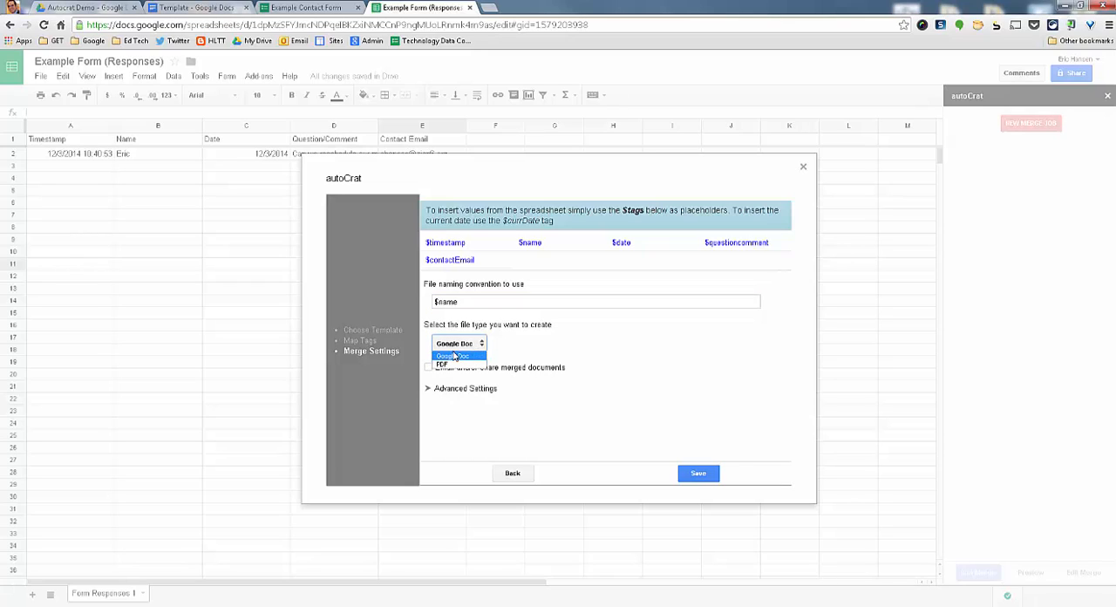
{"action": "left_click", "coordinate": [449, 355]}
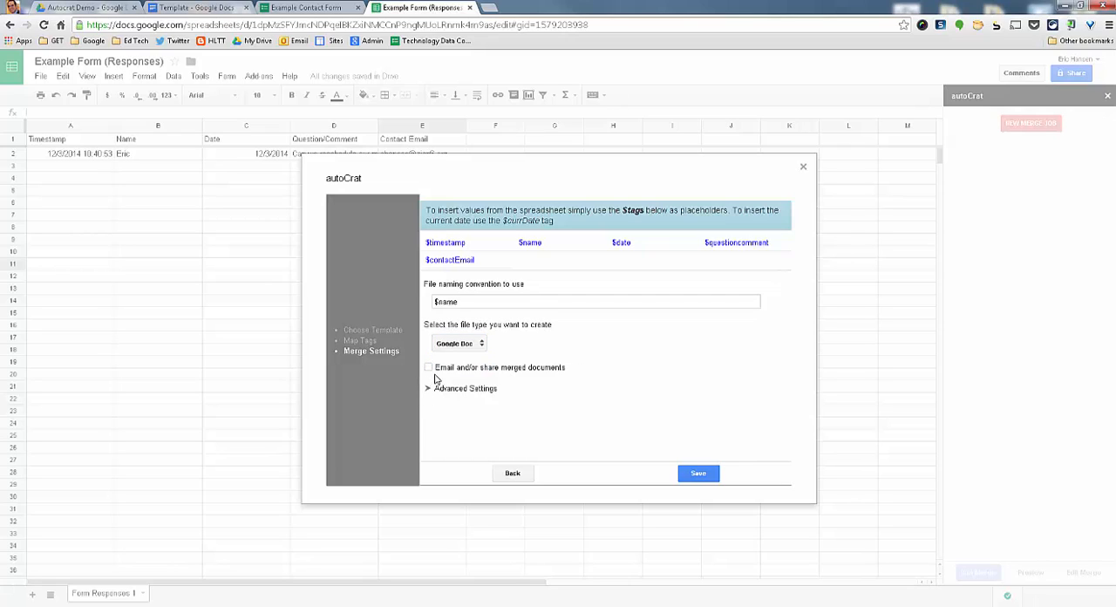
{"action": "mouse_move", "coordinate": [664, 409]}
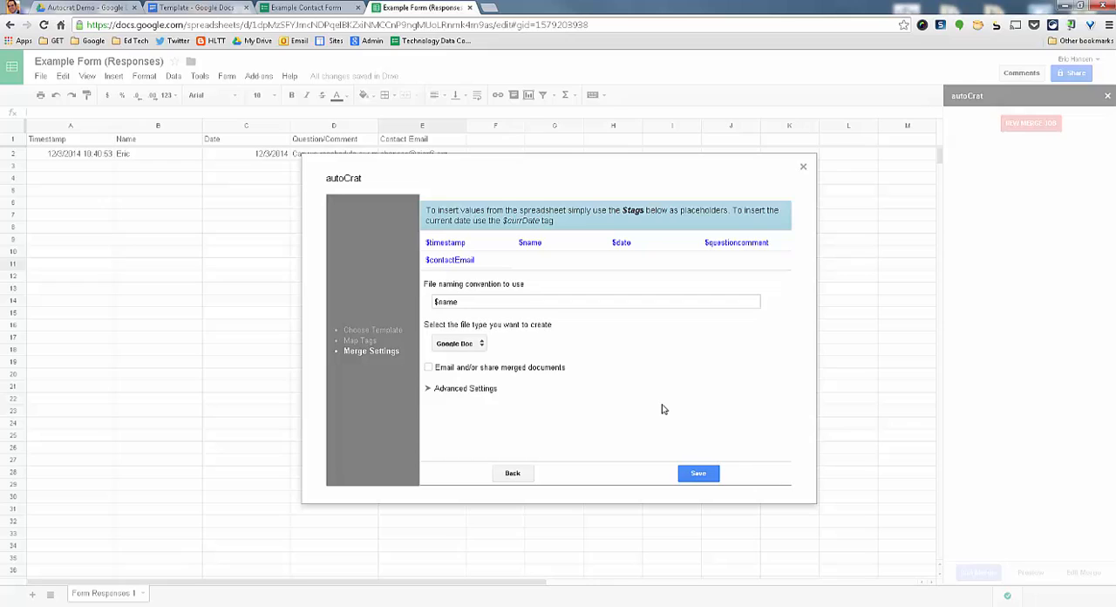
{"action": "left_click", "coordinate": [430, 367]}
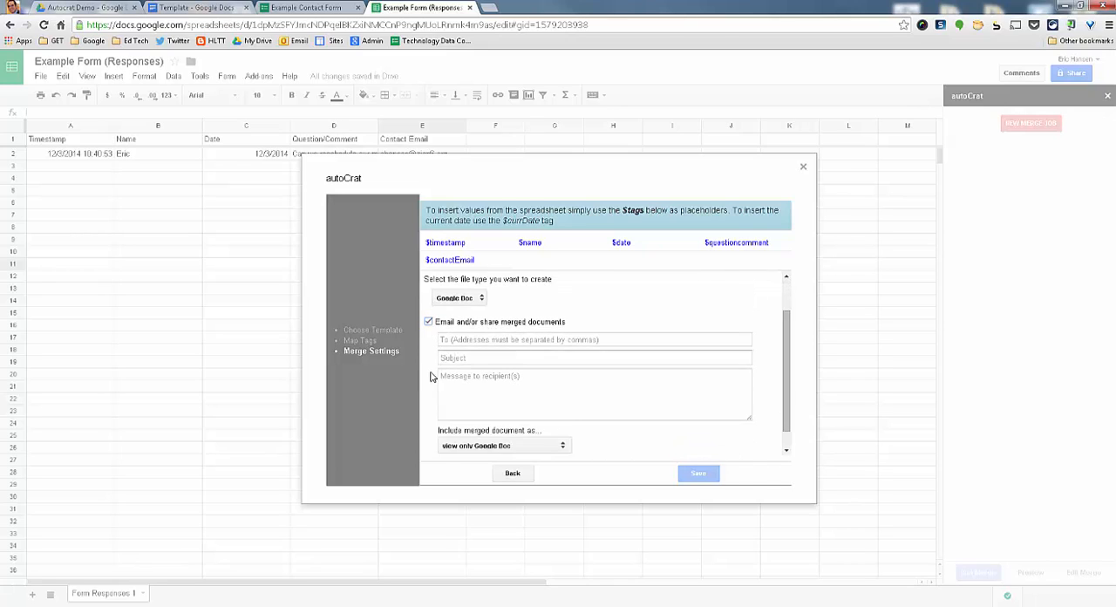
Review the email recipient fields and $name tag, then turn emailing merged documents off
{"action": "left_click", "coordinate": [591, 319]}
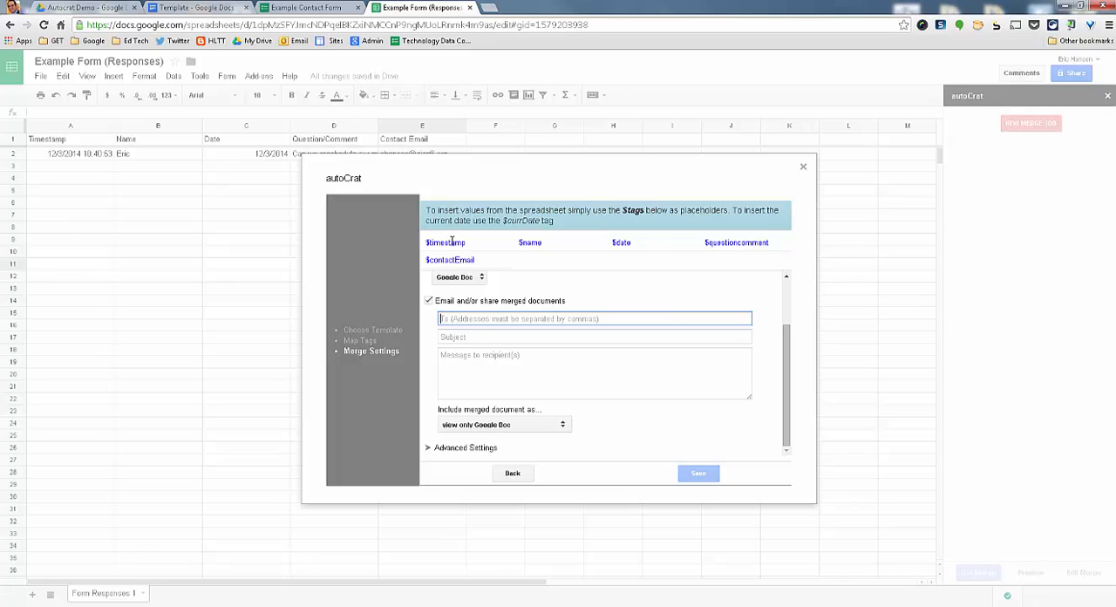
{"action": "mouse_move", "coordinate": [466, 300]}
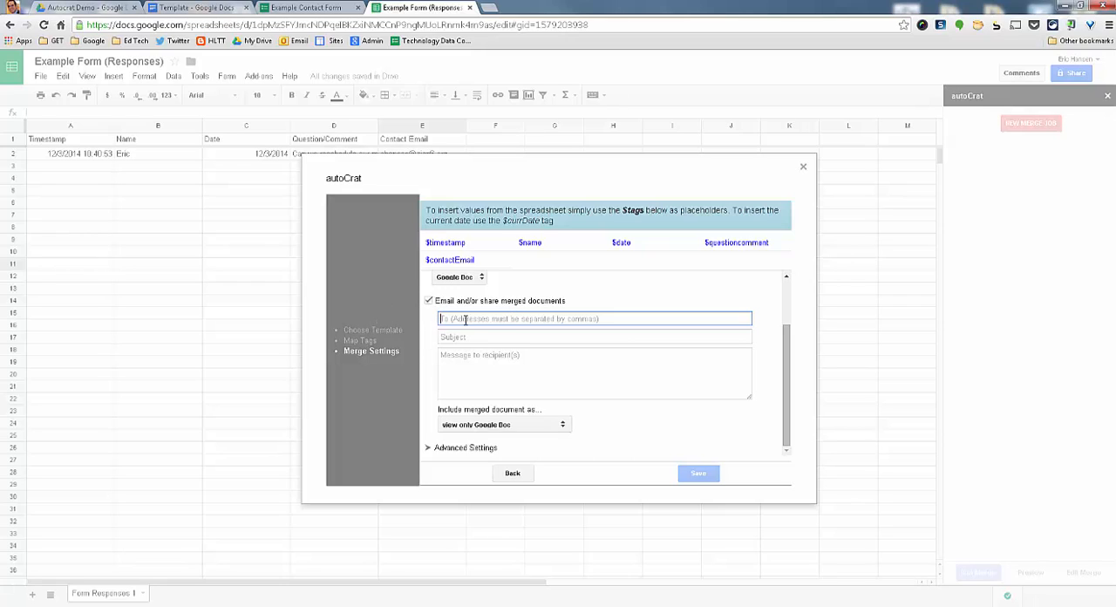
{"action": "mouse_move", "coordinate": [449, 319]}
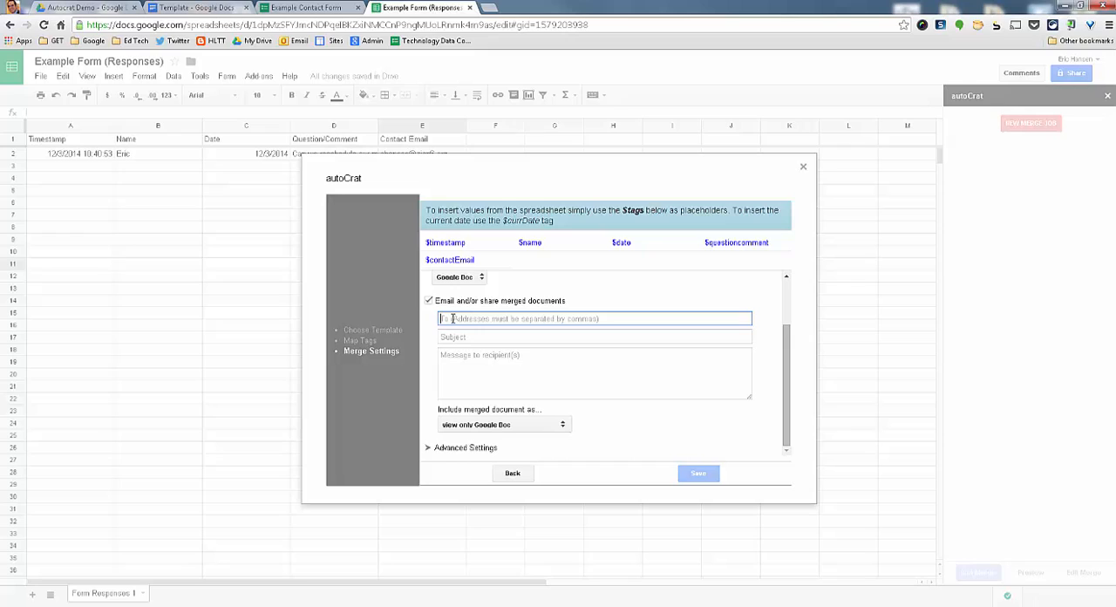
{"action": "double_click", "coordinate": [530, 243]}
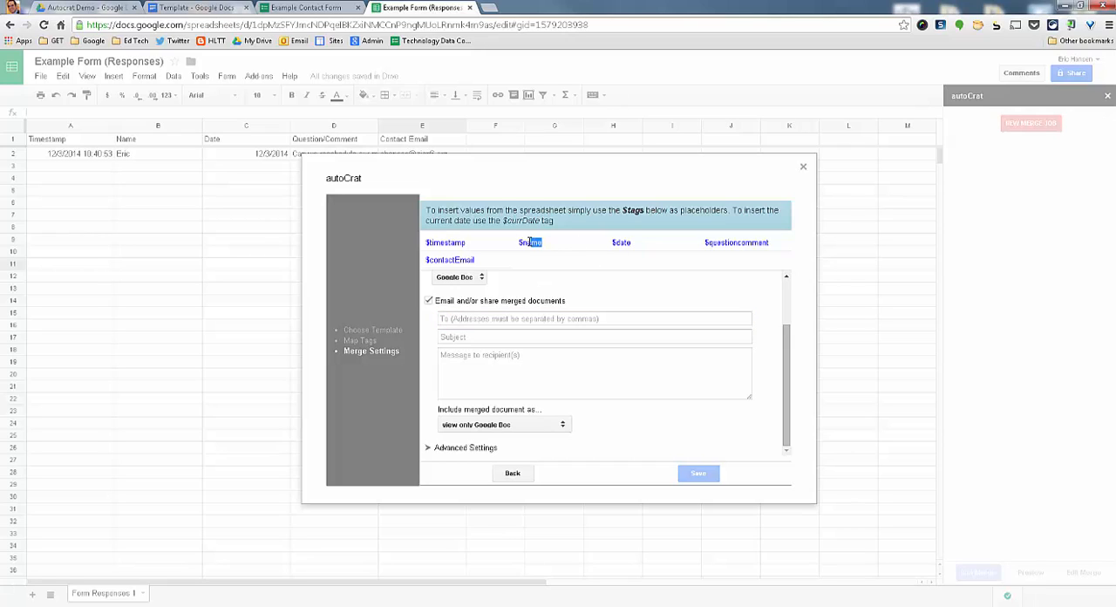
{"action": "left_click", "coordinate": [593, 320]}
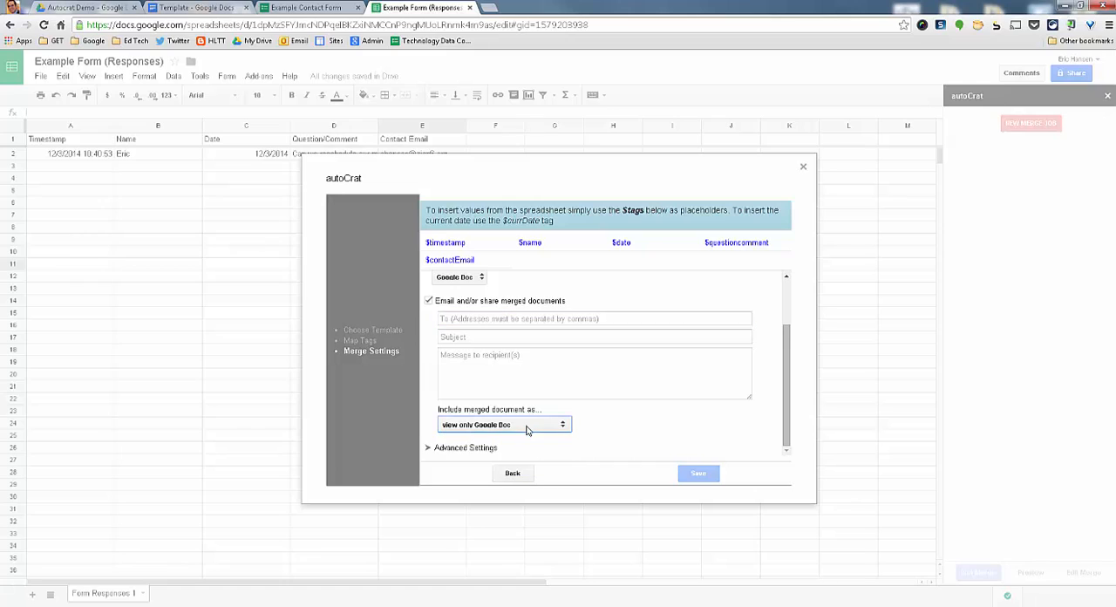
{"action": "left_click", "coordinate": [504, 424]}
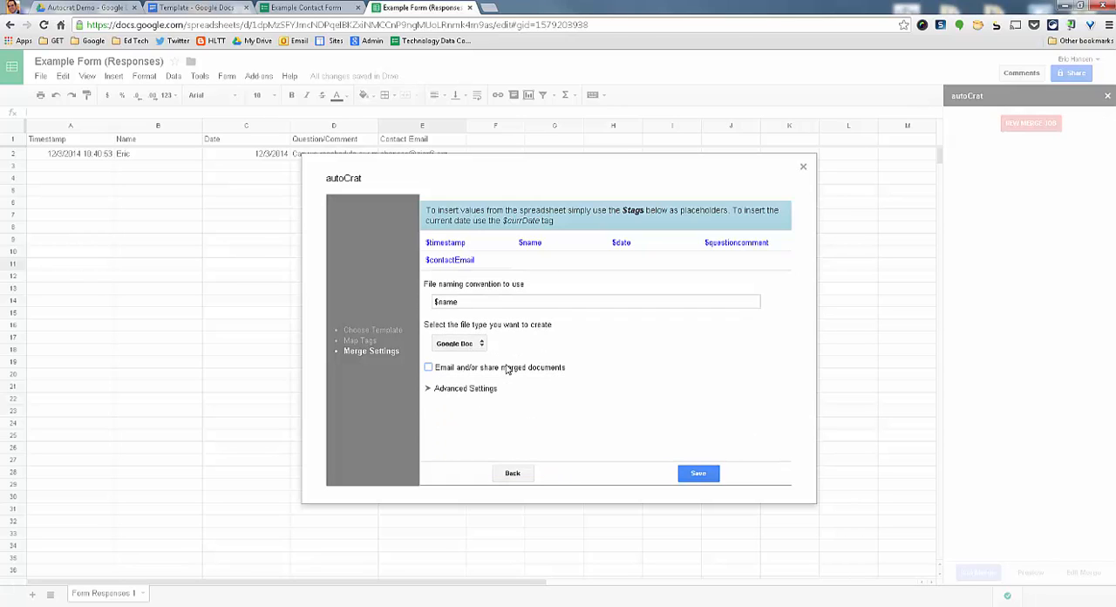
{"action": "left_click", "coordinate": [431, 388]}
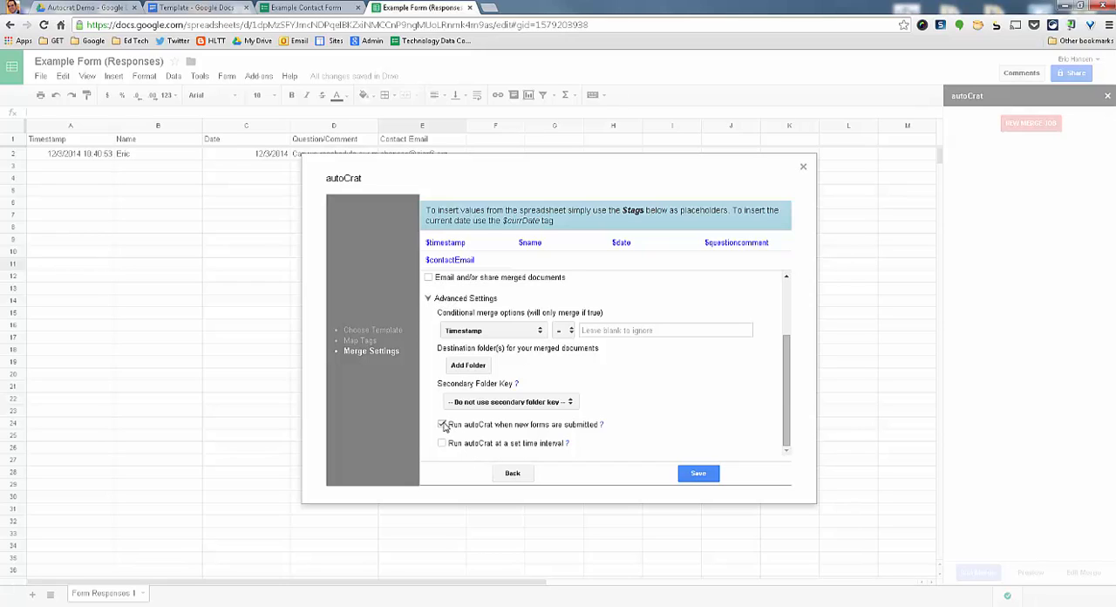
Enable running autoCrat on new form submissions and save the merge job
{"action": "left_click", "coordinate": [441, 425]}
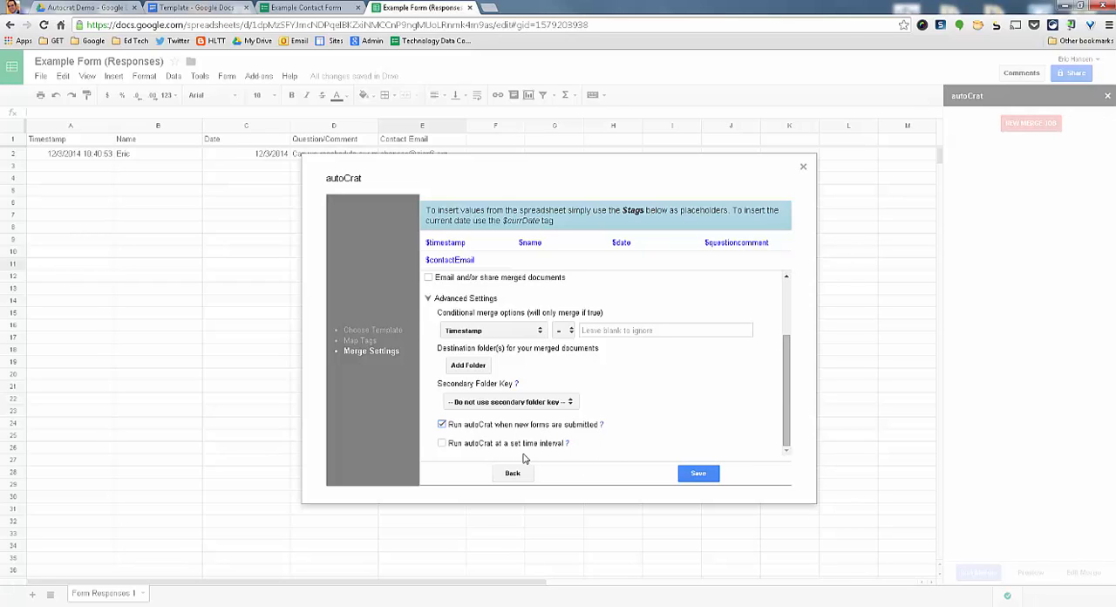
{"action": "mouse_move", "coordinate": [458, 457]}
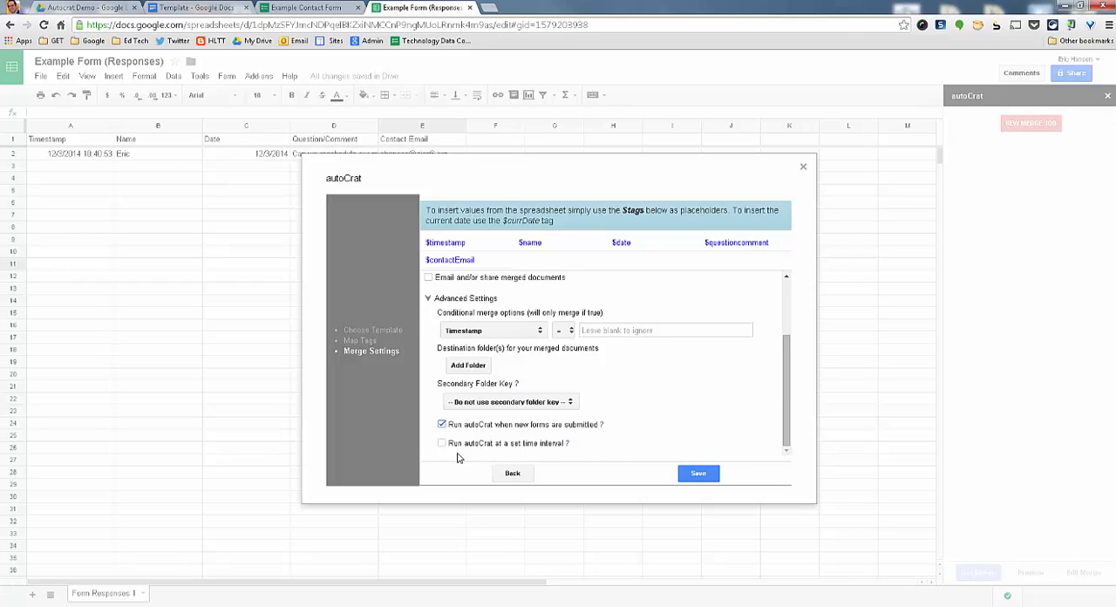
{"action": "mouse_move", "coordinate": [700, 372]}
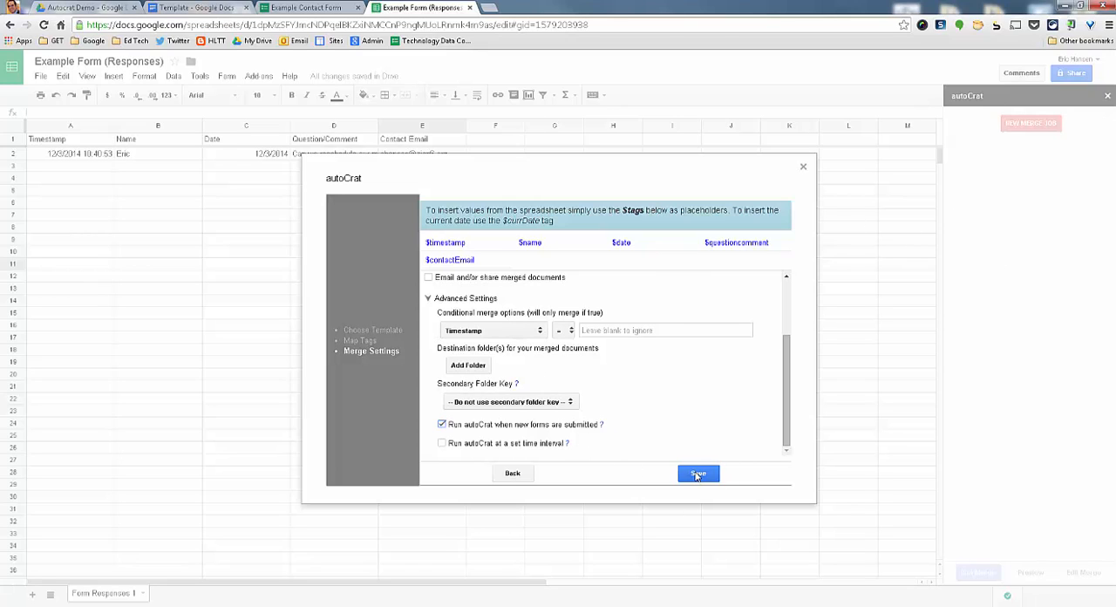
{"action": "left_click", "coordinate": [697, 473]}
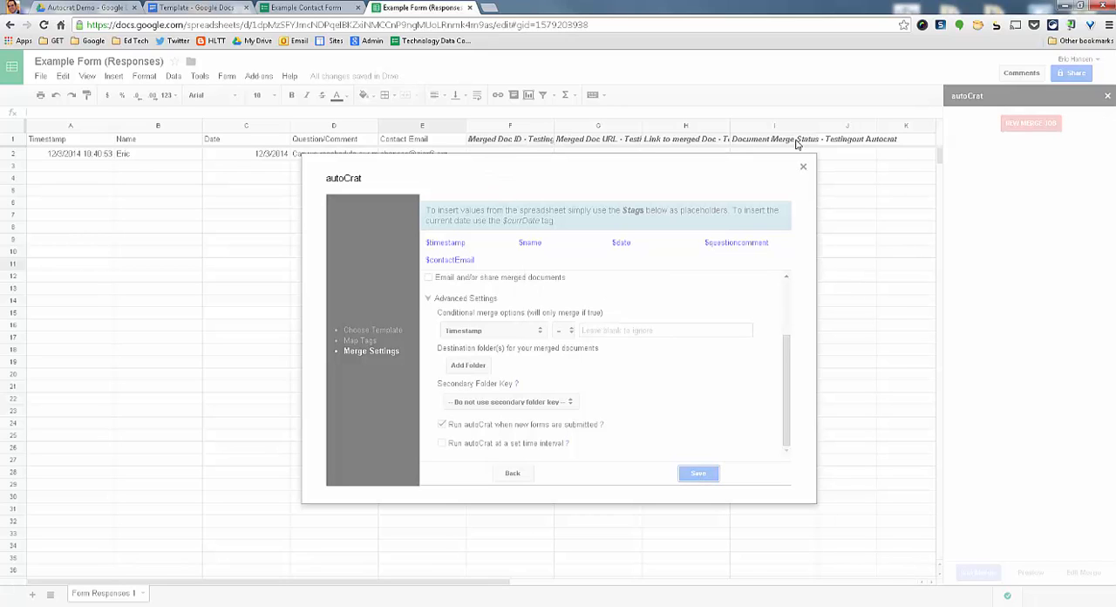
{"action": "left_click", "coordinate": [699, 473]}
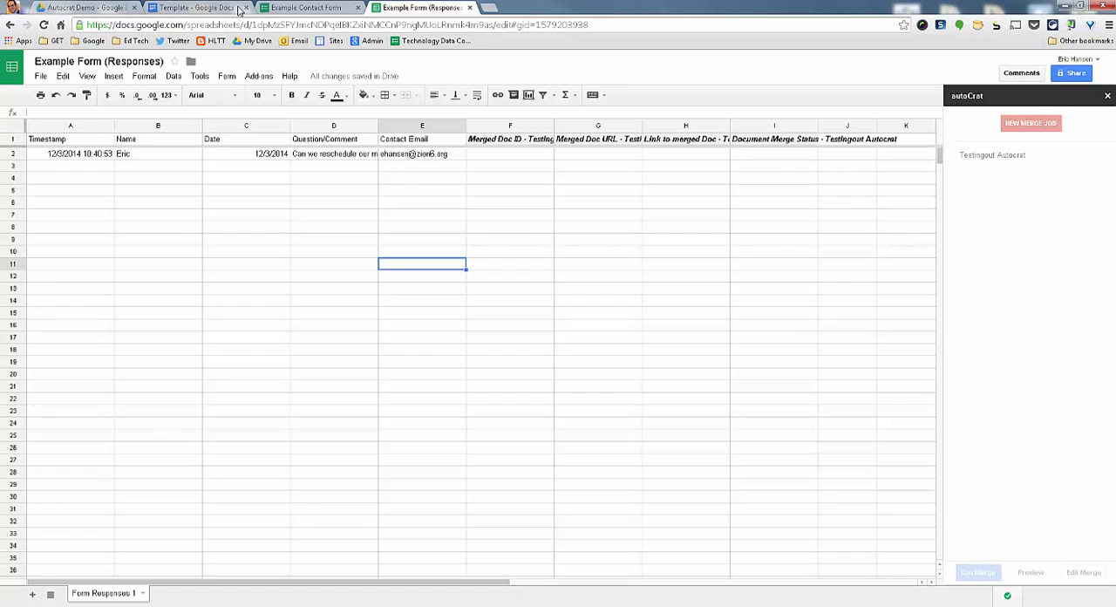
Run the Testingout Autocrat merge job, then switch over to Google Drive
{"action": "left_click", "coordinate": [309, 7]}
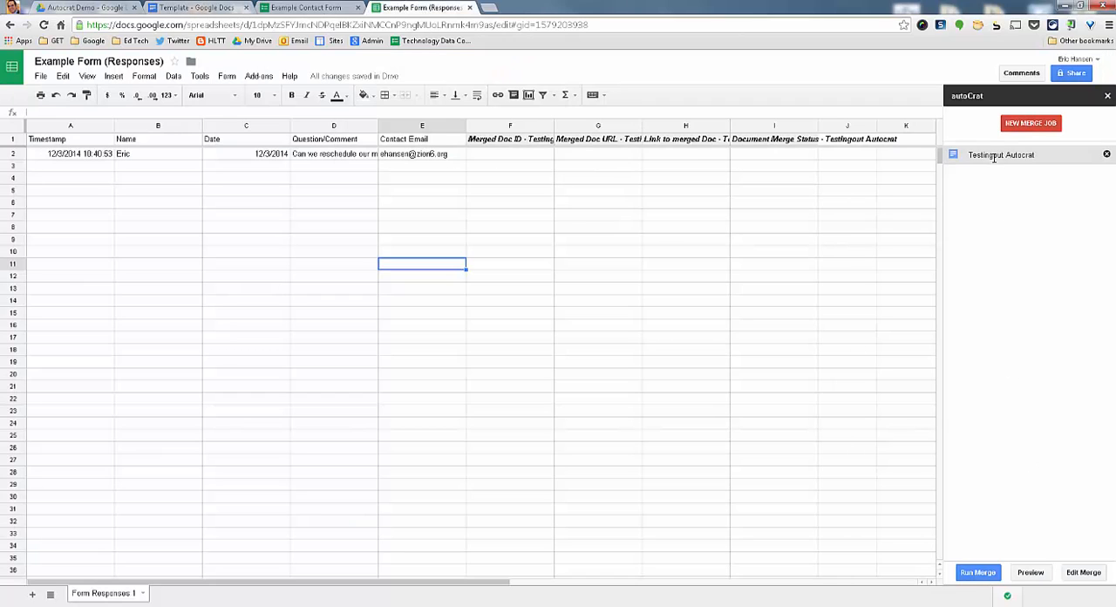
{"action": "left_click", "coordinate": [979, 573]}
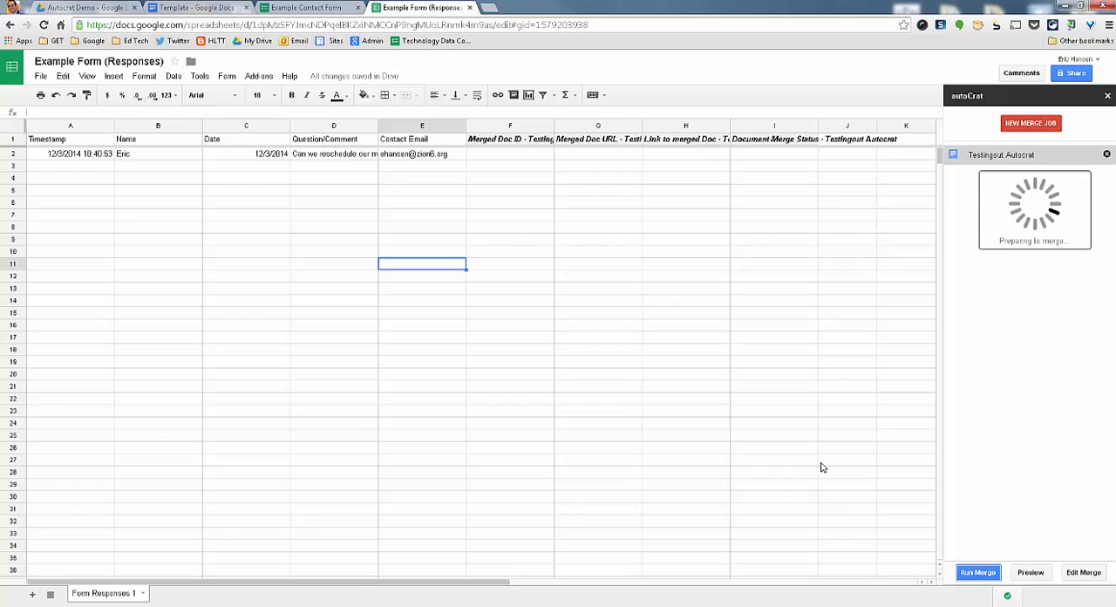
{"action": "mouse_move", "coordinate": [670, 339]}
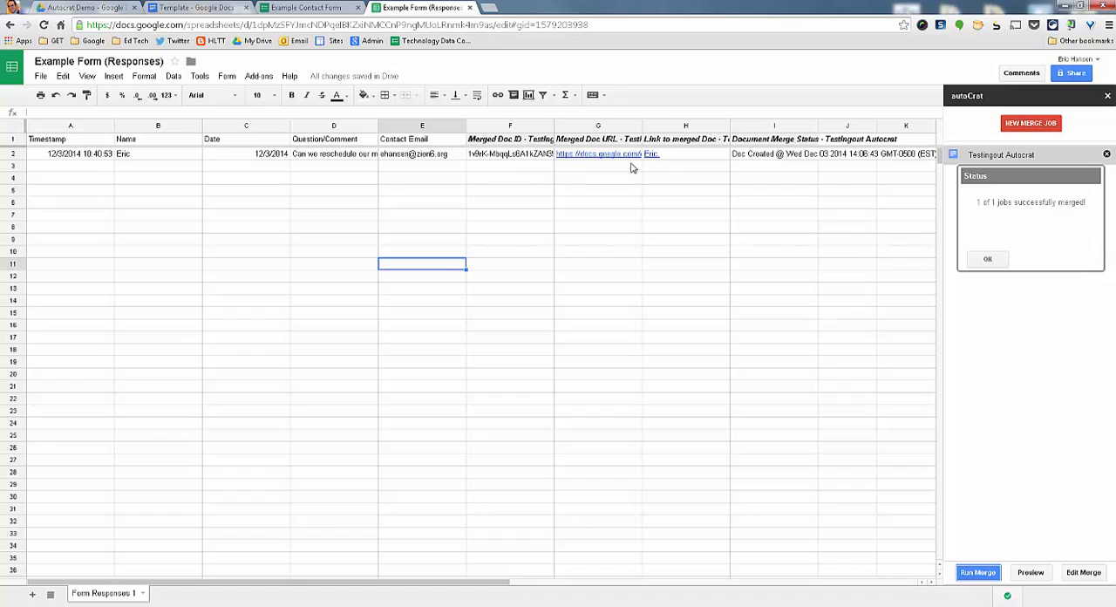
{"action": "mouse_move", "coordinate": [612, 189]}
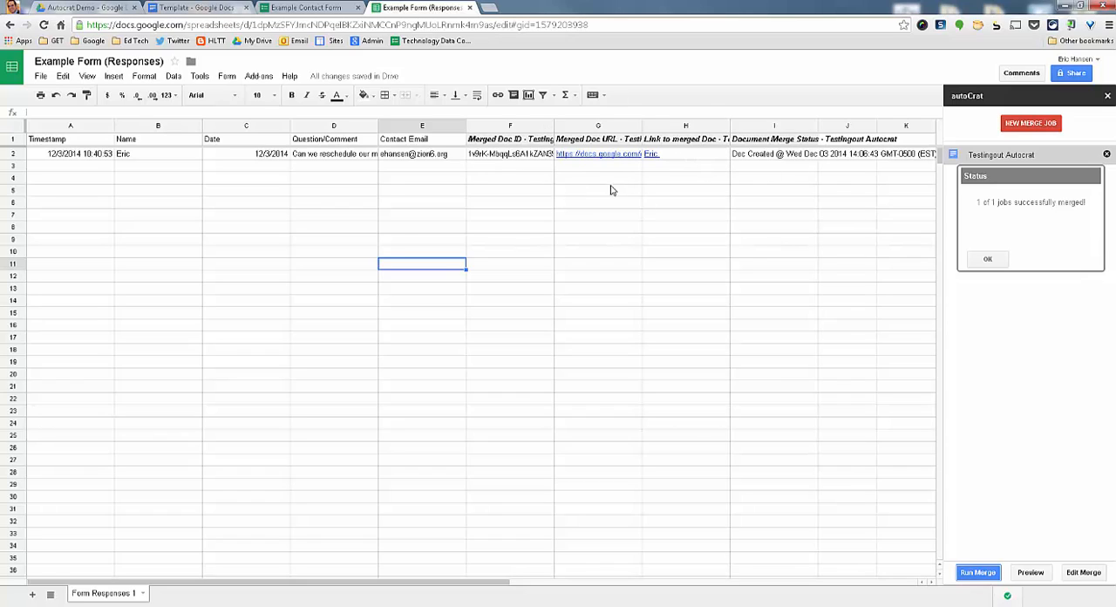
{"action": "mouse_move", "coordinate": [594, 159]}
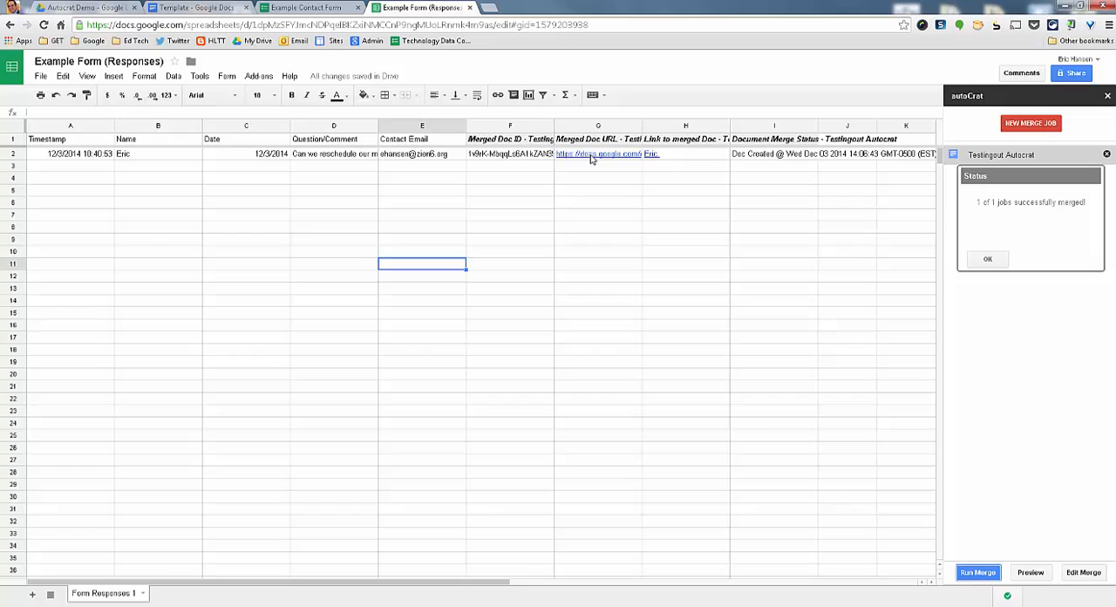
{"action": "left_click", "coordinate": [591, 154]}
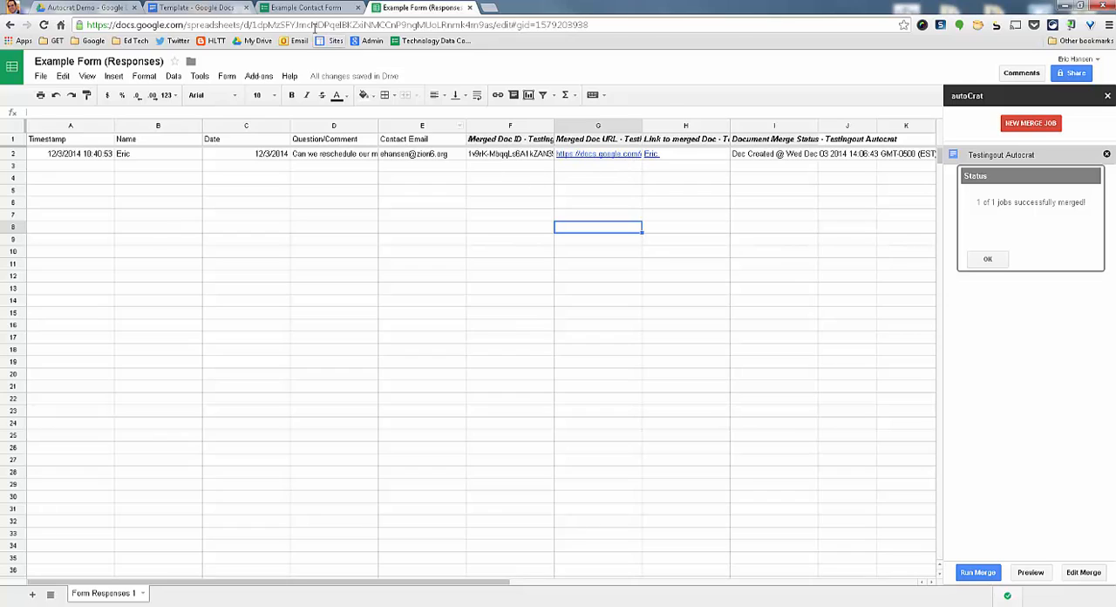
{"action": "mouse_move", "coordinate": [205, 8]}
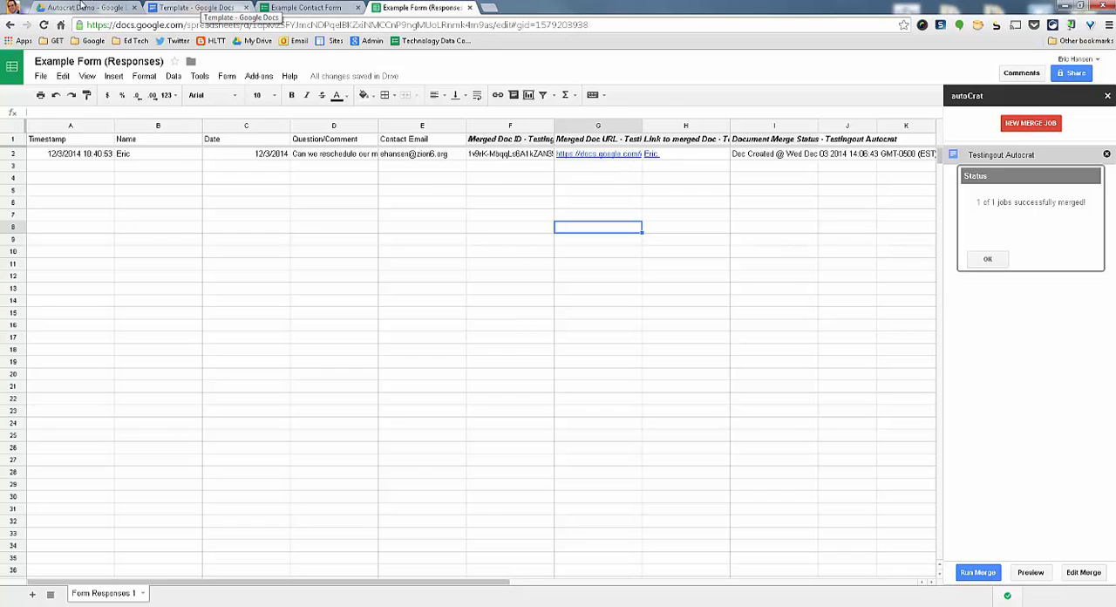
{"action": "left_click", "coordinate": [70, 10]}
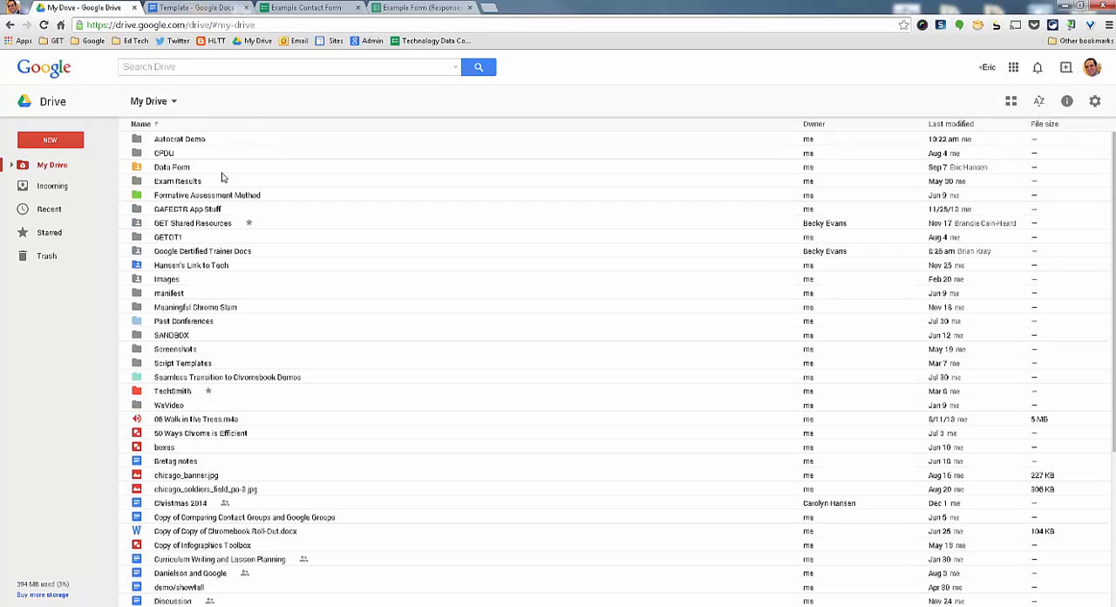
Find the merged Eric doc in Autocrat Demo's 'Testingout Autocrat - Merged Docs' folder, then return to the Example Contact Form
{"action": "double_click", "coordinate": [179, 138]}
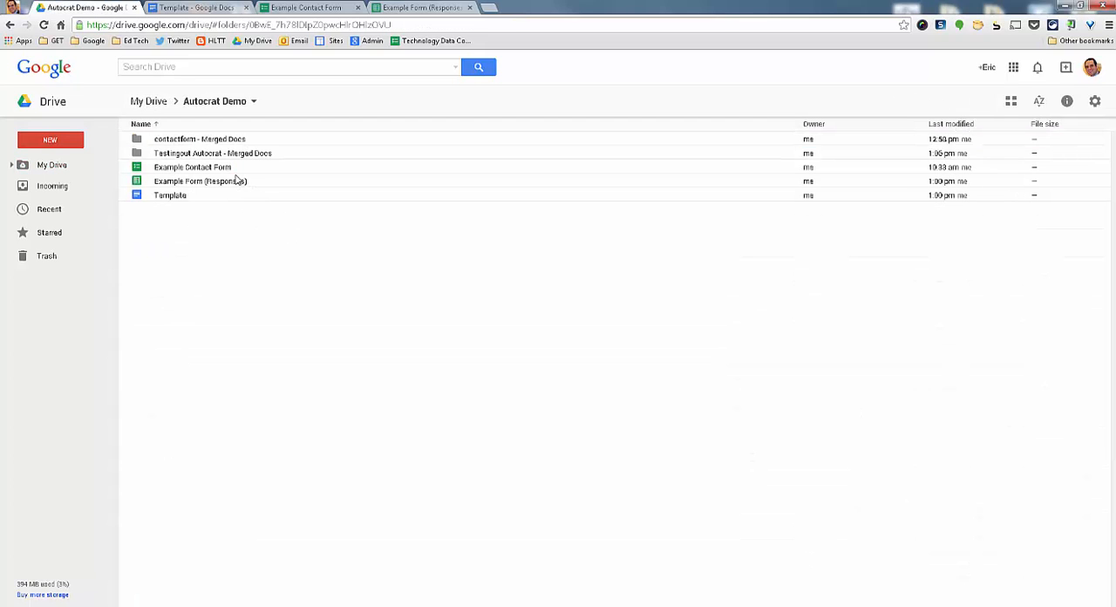
{"action": "left_click", "coordinate": [212, 152]}
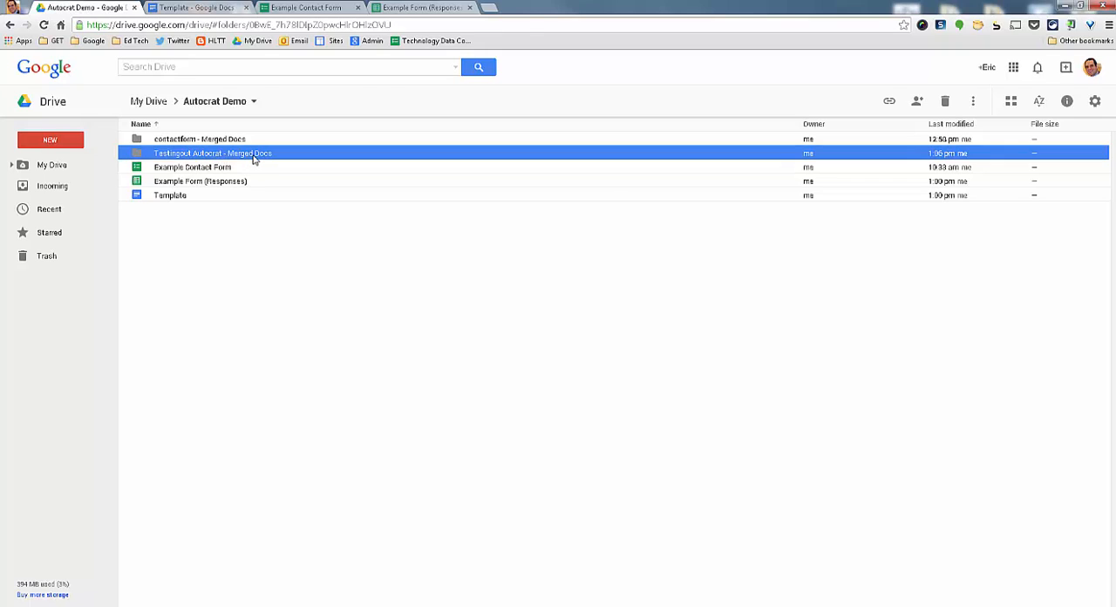
{"action": "double_click", "coordinate": [213, 153]}
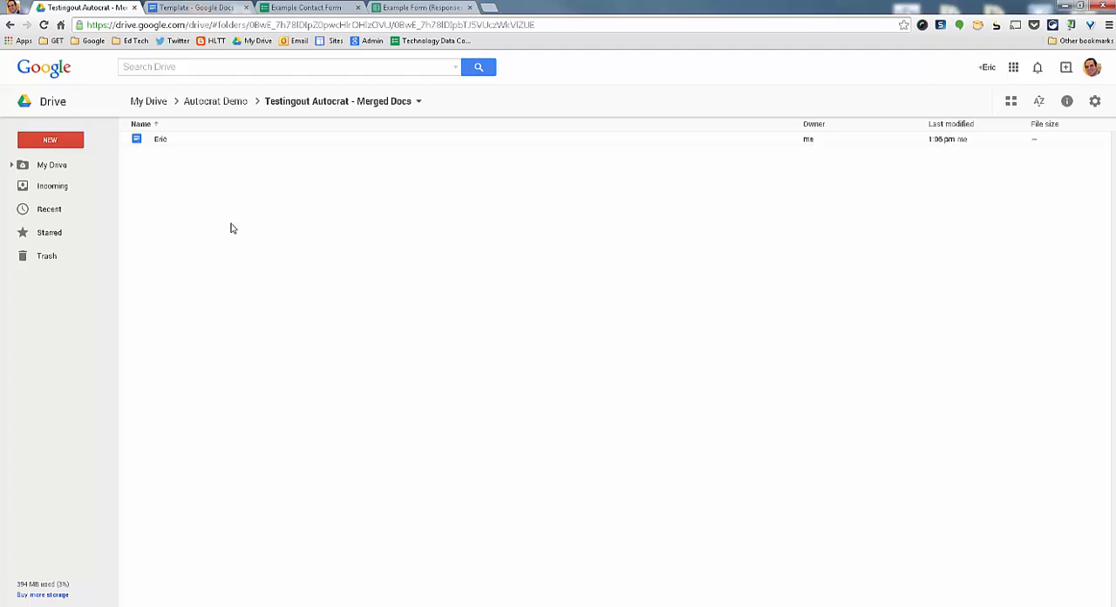
{"action": "left_click", "coordinate": [160, 140]}
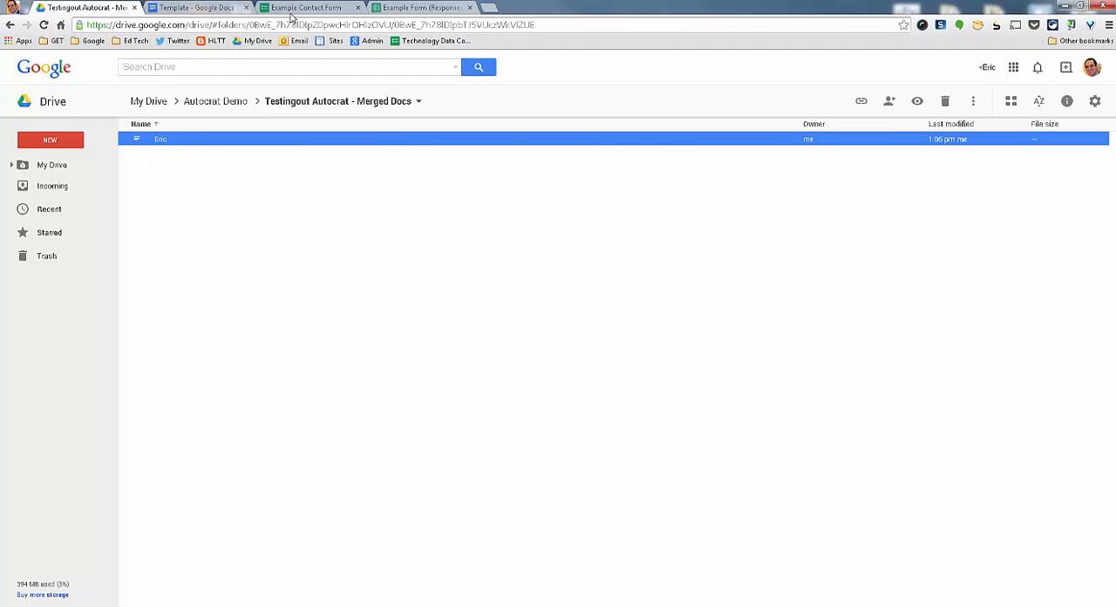
{"action": "left_click", "coordinate": [305, 7]}
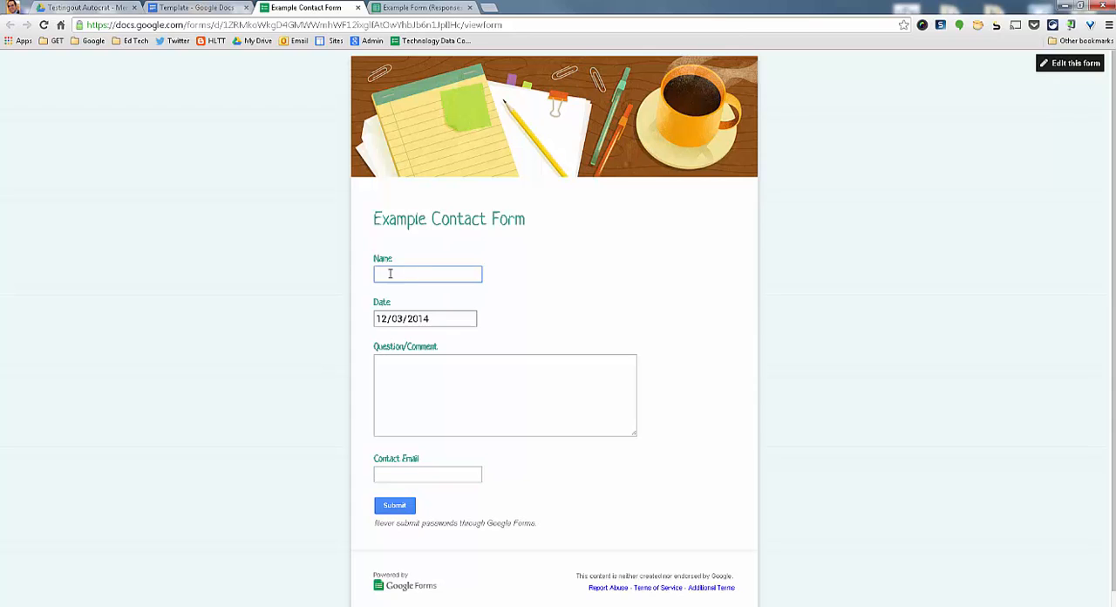
{"action": "left_click", "coordinate": [186, 7]}
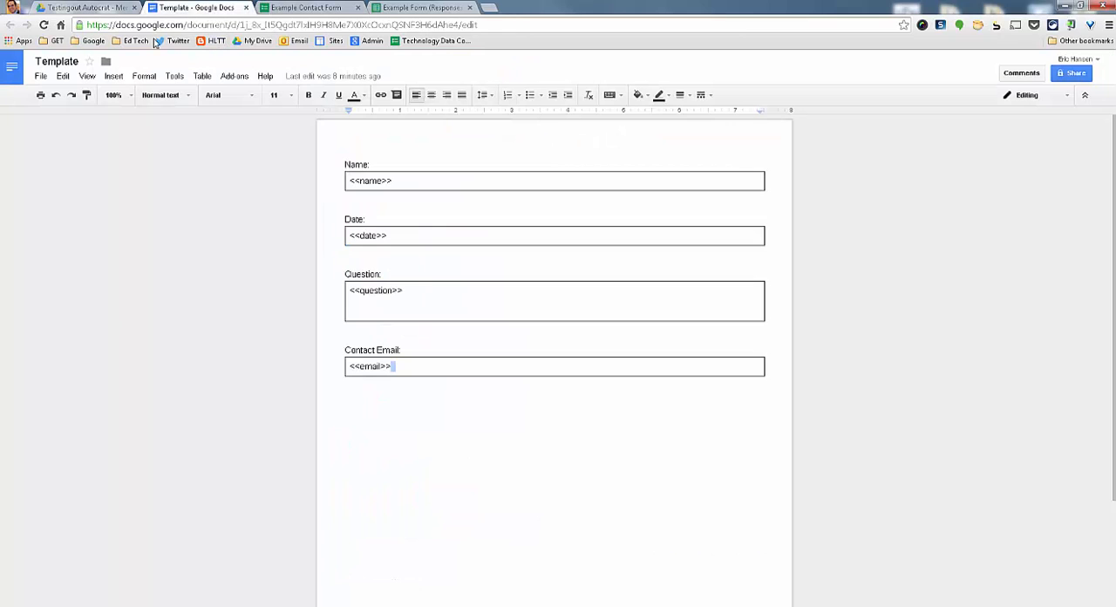
{"action": "left_click", "coordinate": [83, 9]}
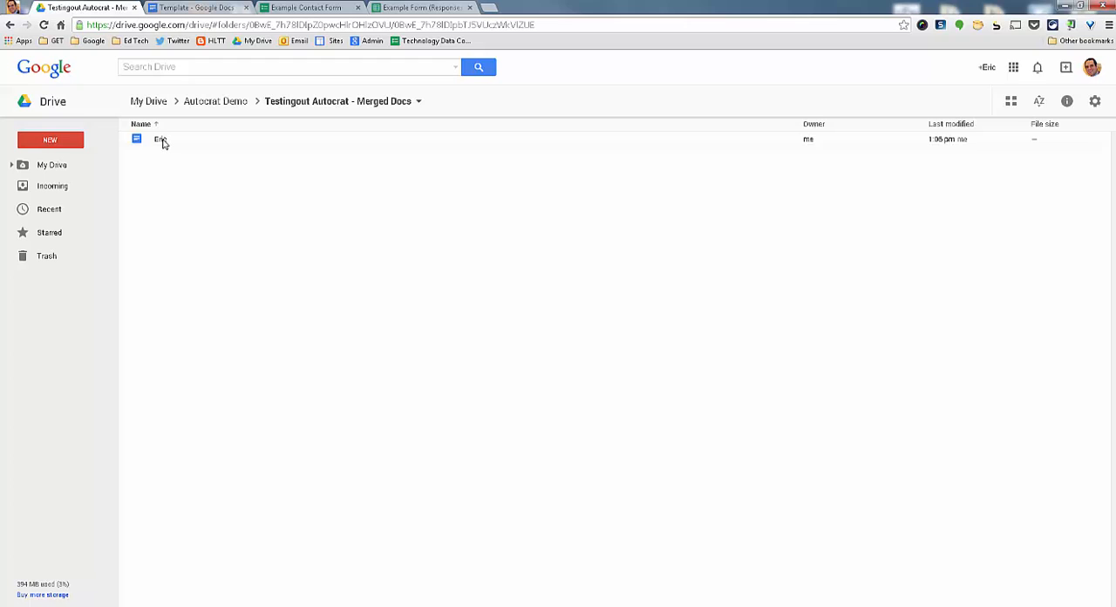
{"action": "mouse_move", "coordinate": [398, 255]}
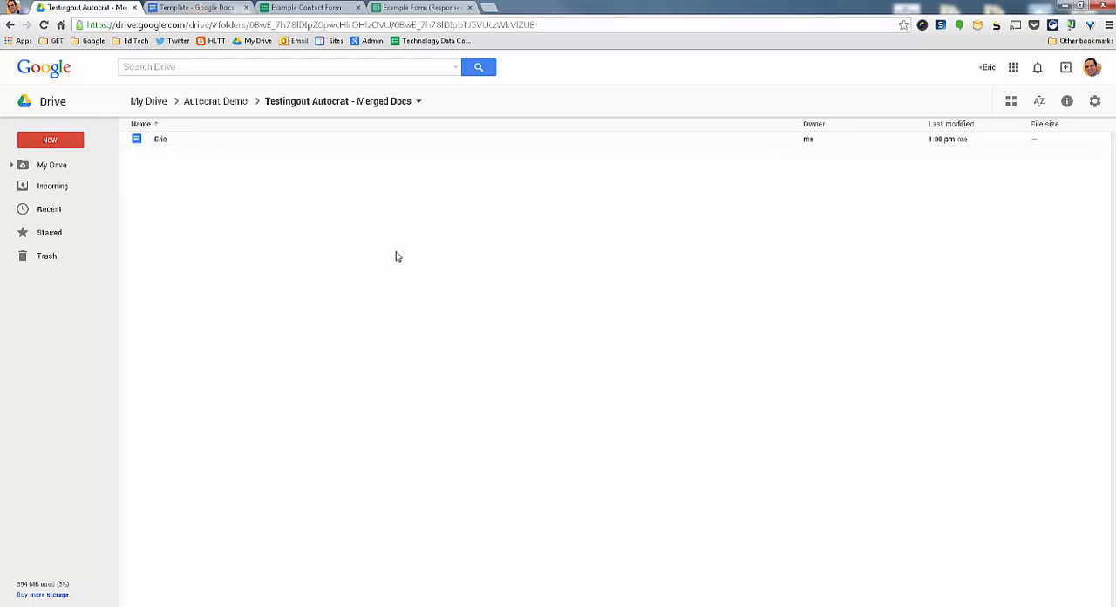
{"action": "left_click", "coordinate": [308, 8]}
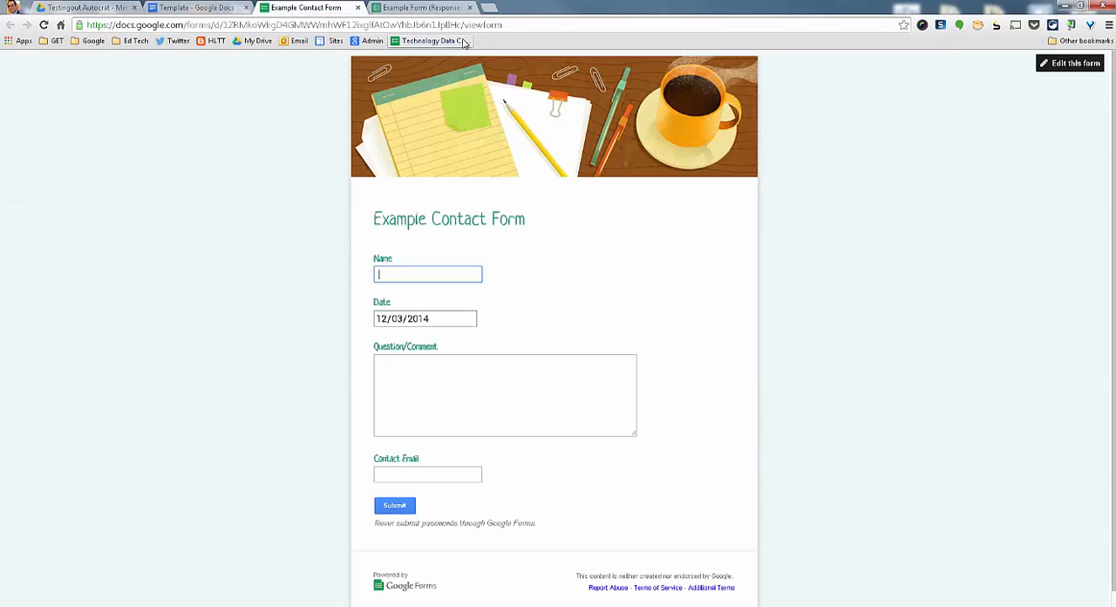
{"action": "mouse_move", "coordinate": [469, 118]}
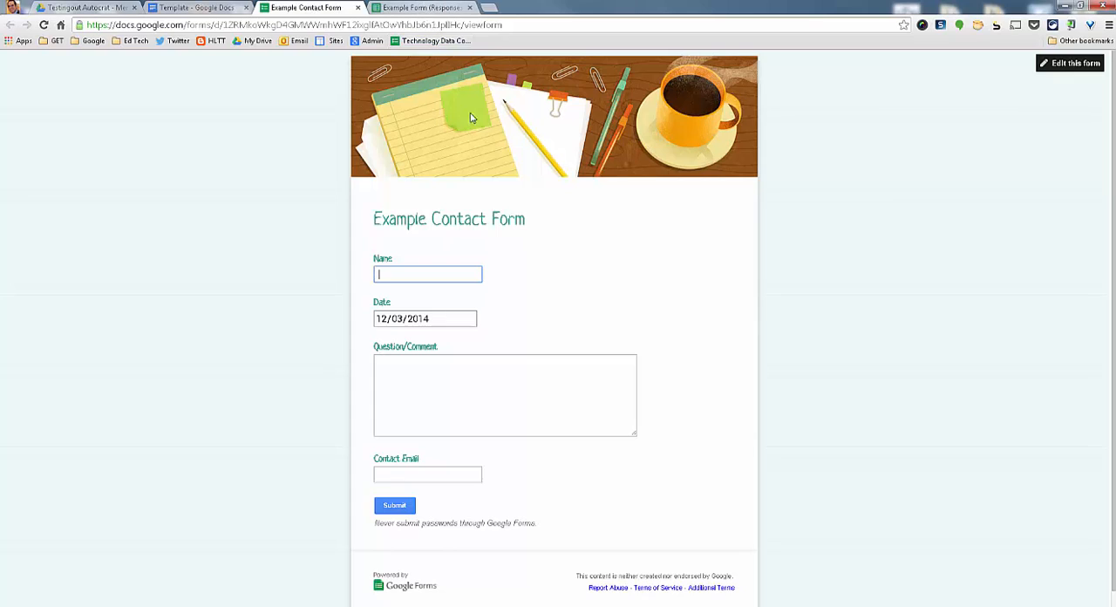